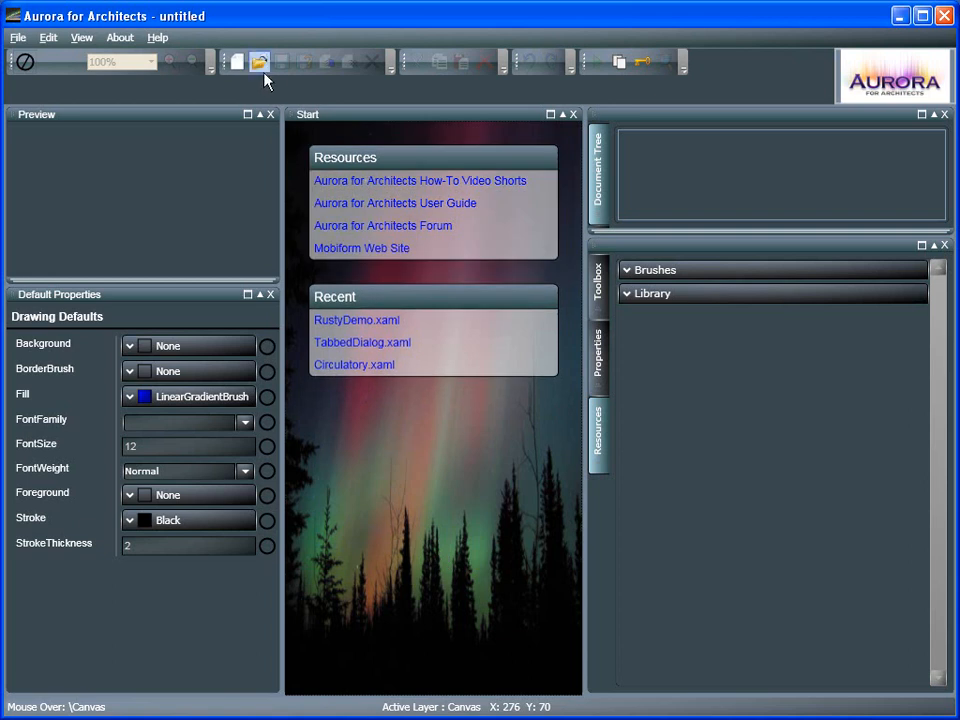
Step: Create a new document from the Drawing > Empty Canvas template
click(258, 60)
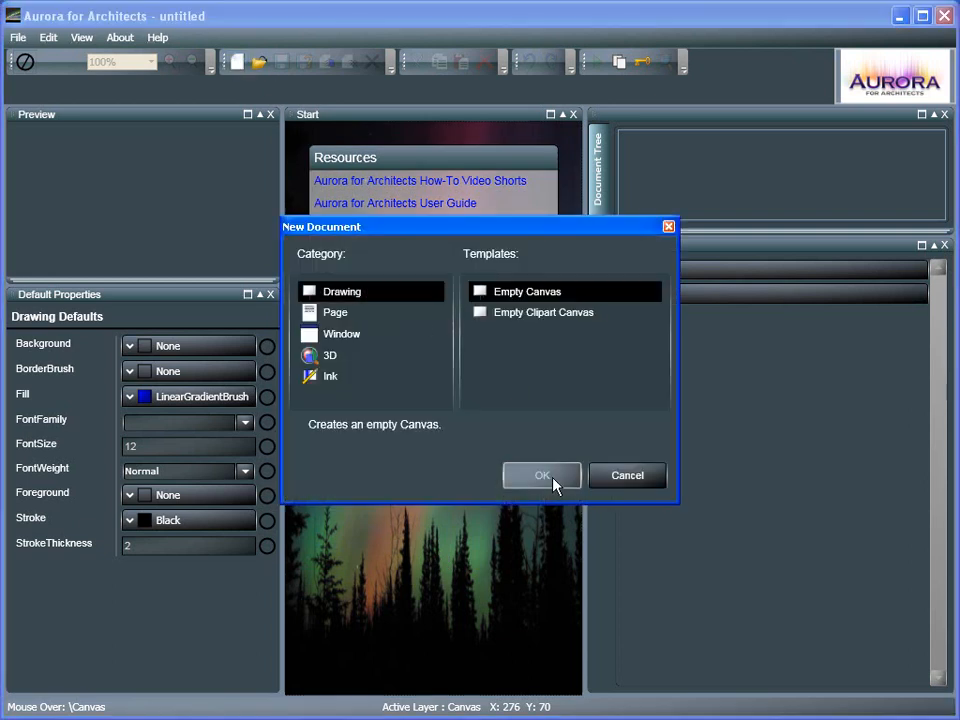
click(542, 476)
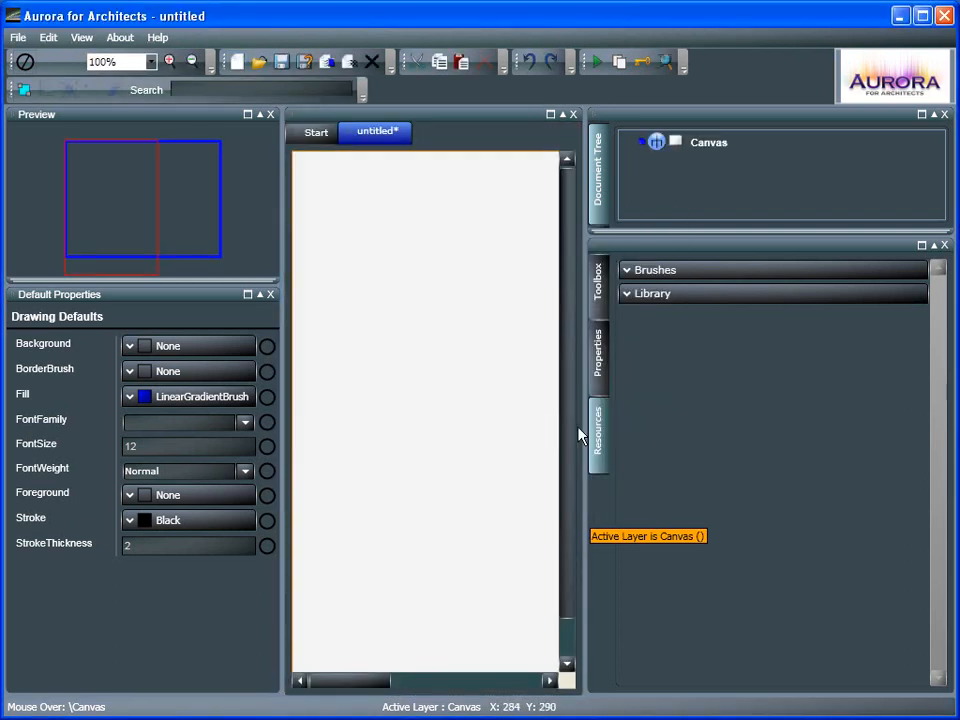
mouse_move(608, 452)
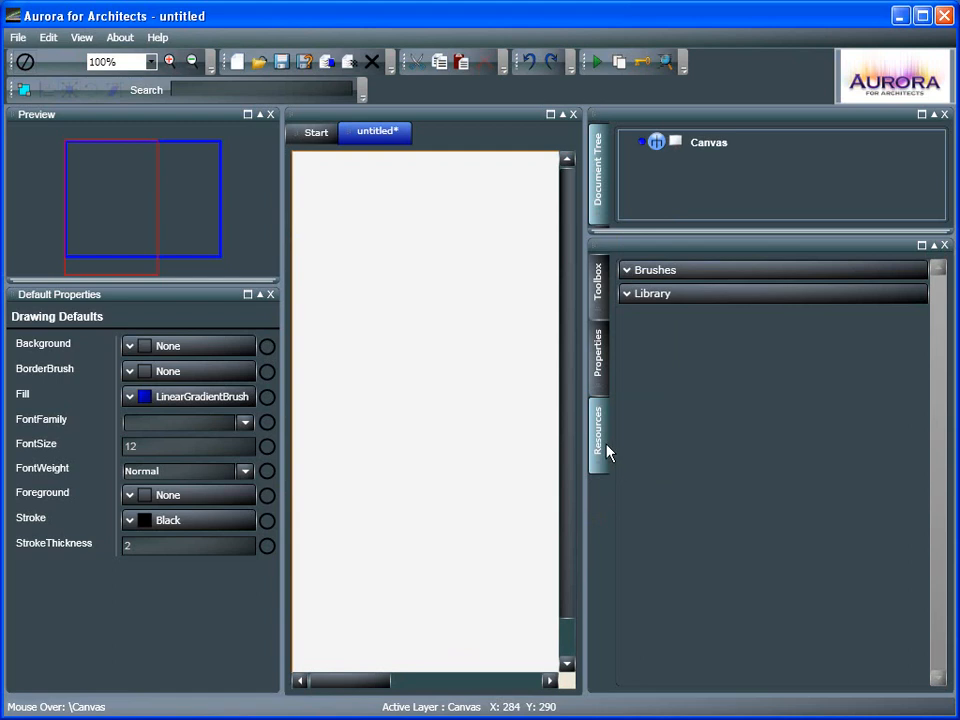
mouse_move(694, 270)
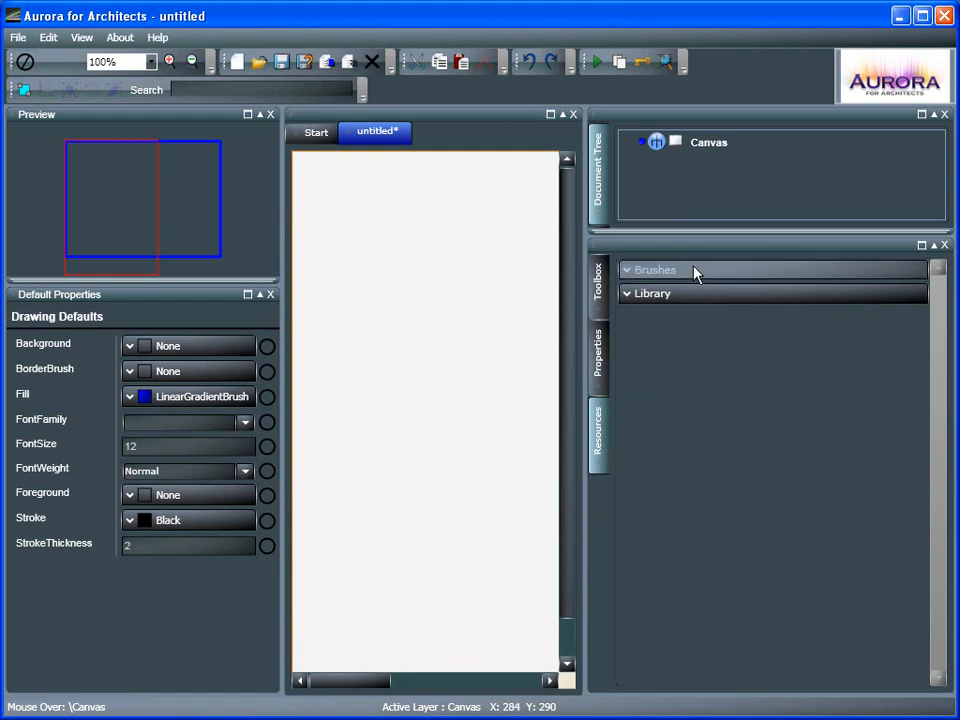
Step: Apply a patterned Drawing brush, then a yellow Linear gradient as the canvas background
click(656, 268)
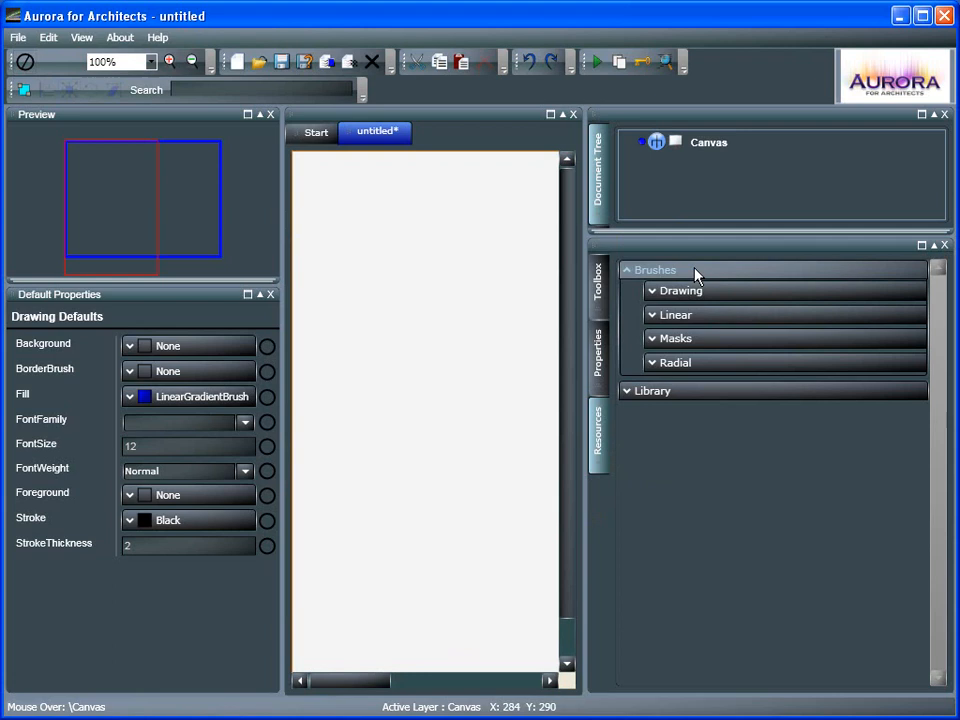
click(680, 290)
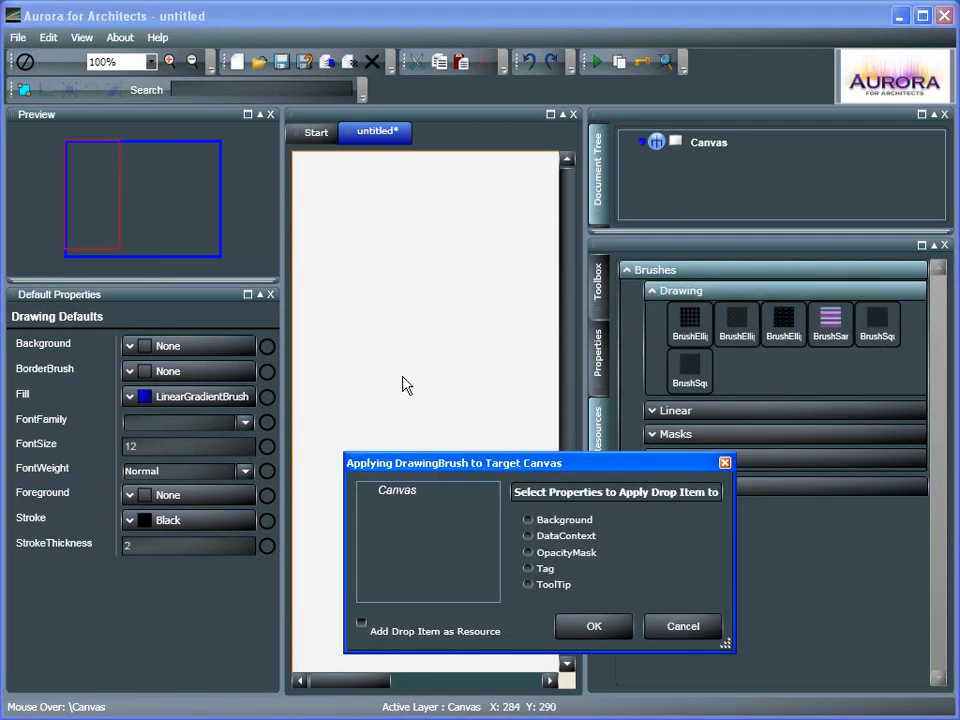
click(592, 626)
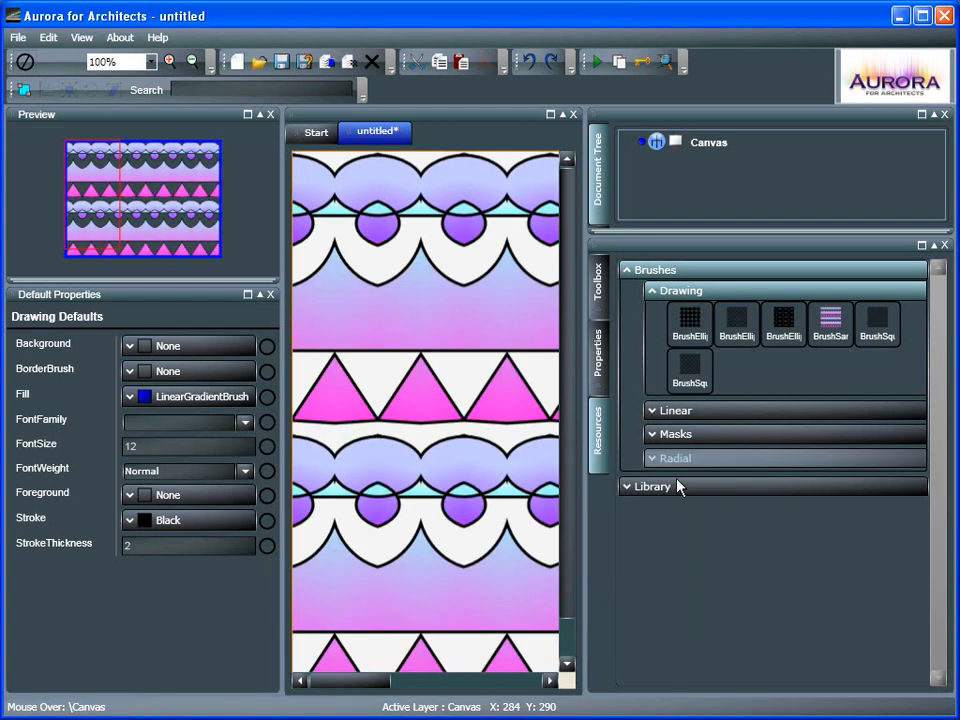
click(680, 290)
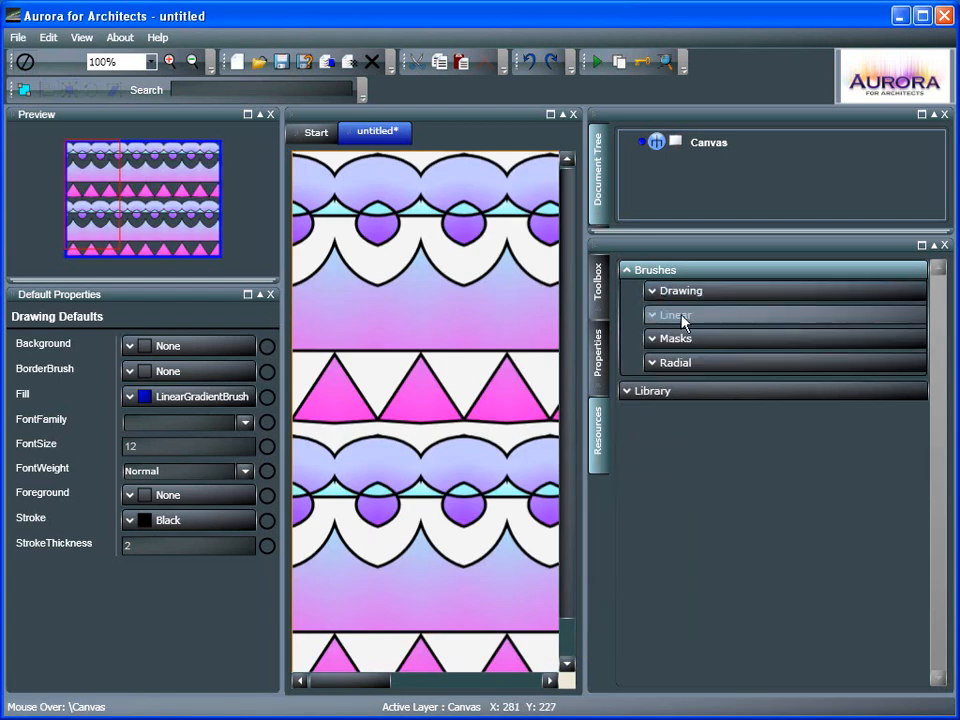
click(676, 316)
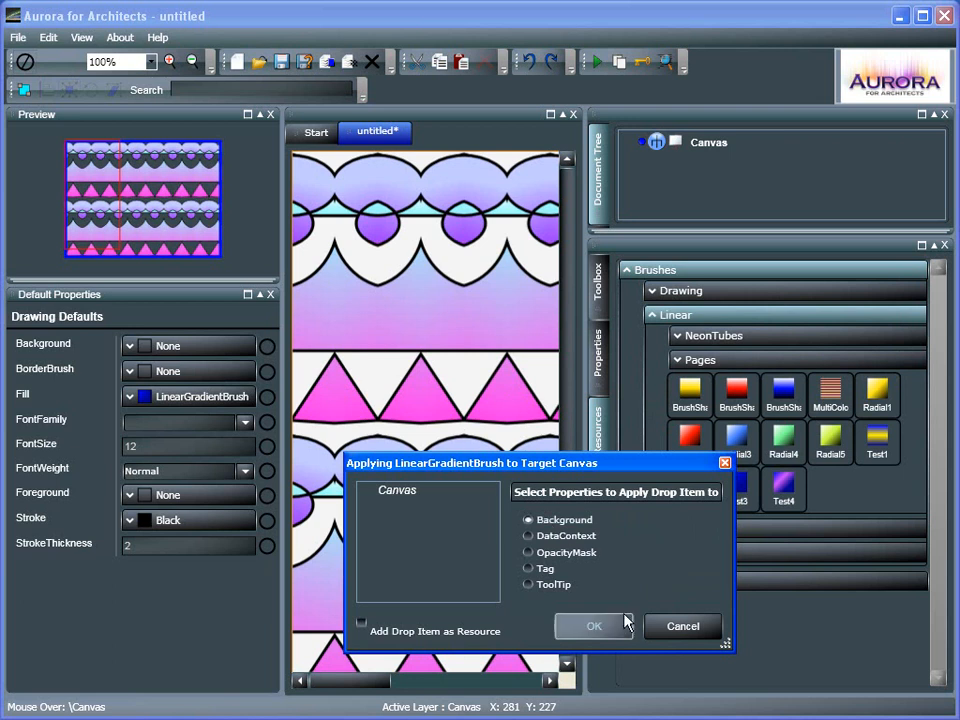
click(592, 626)
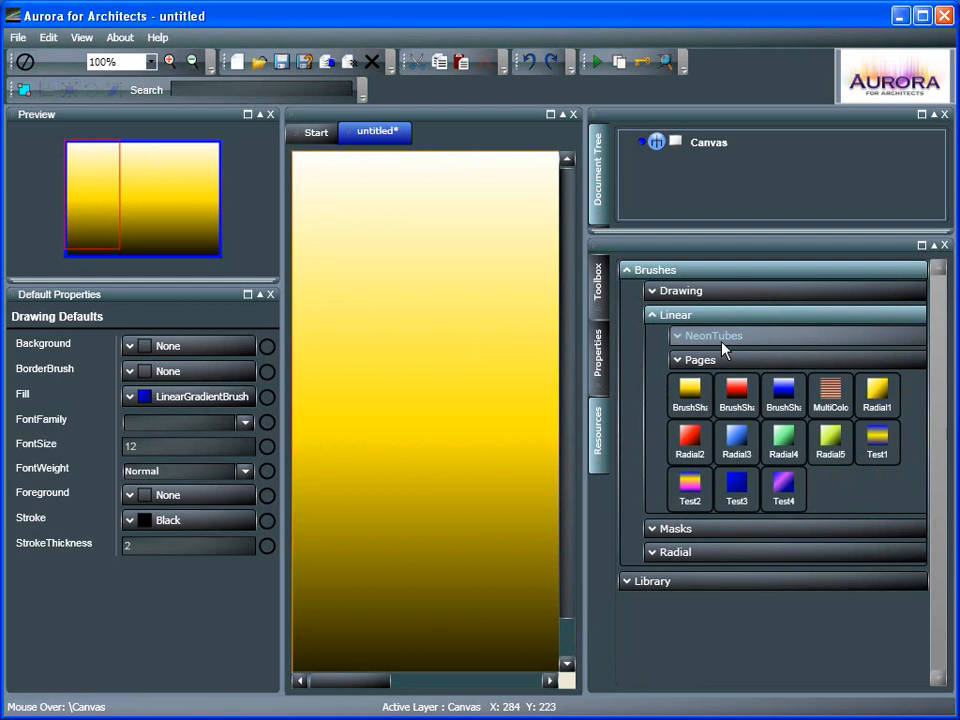
click(676, 316)
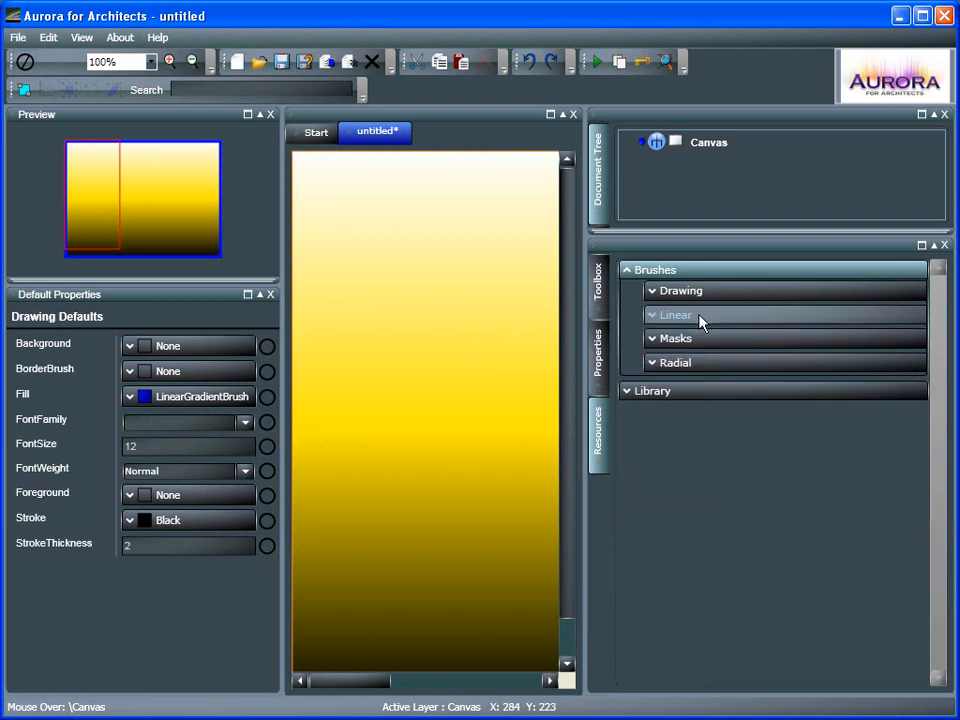
Step: Apply a Mask brush as the canvas opacity mask, then a Radial gradient background
click(676, 338)
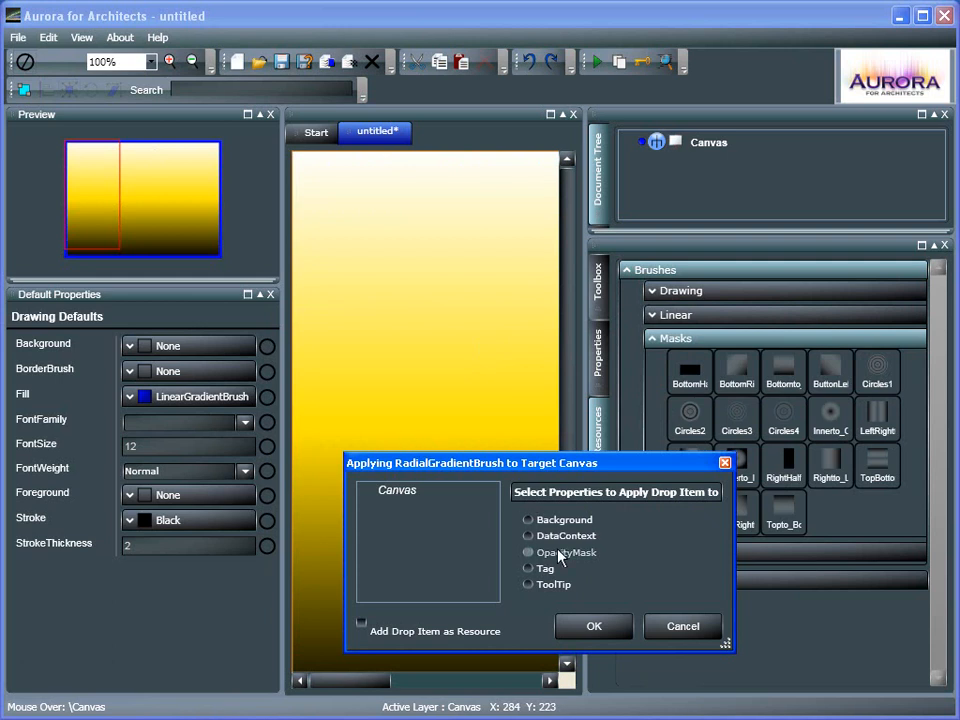
click(528, 552)
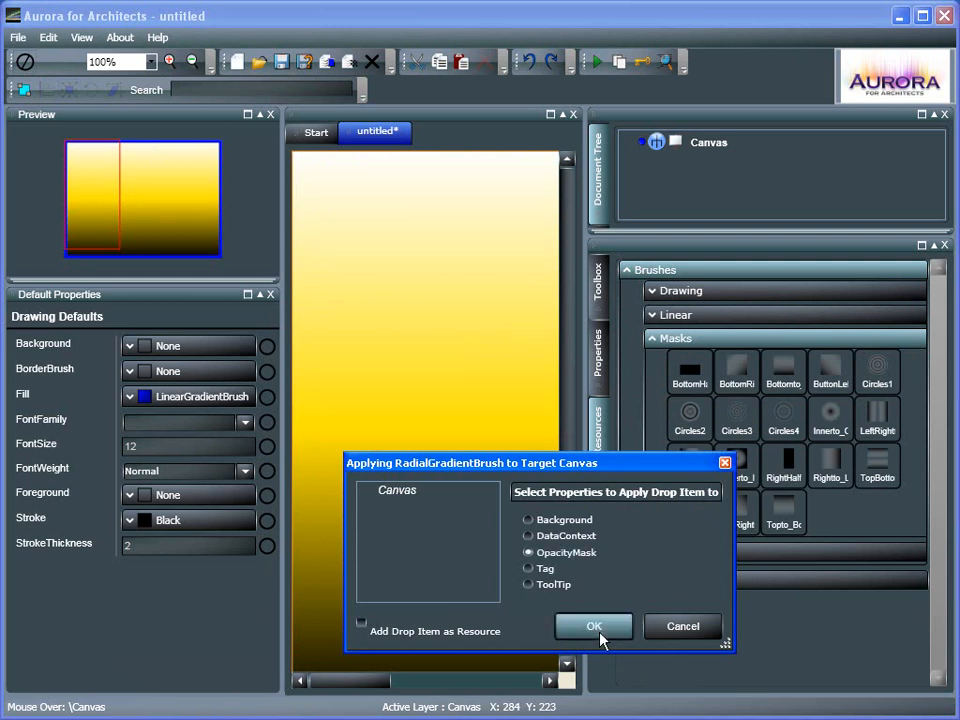
click(592, 626)
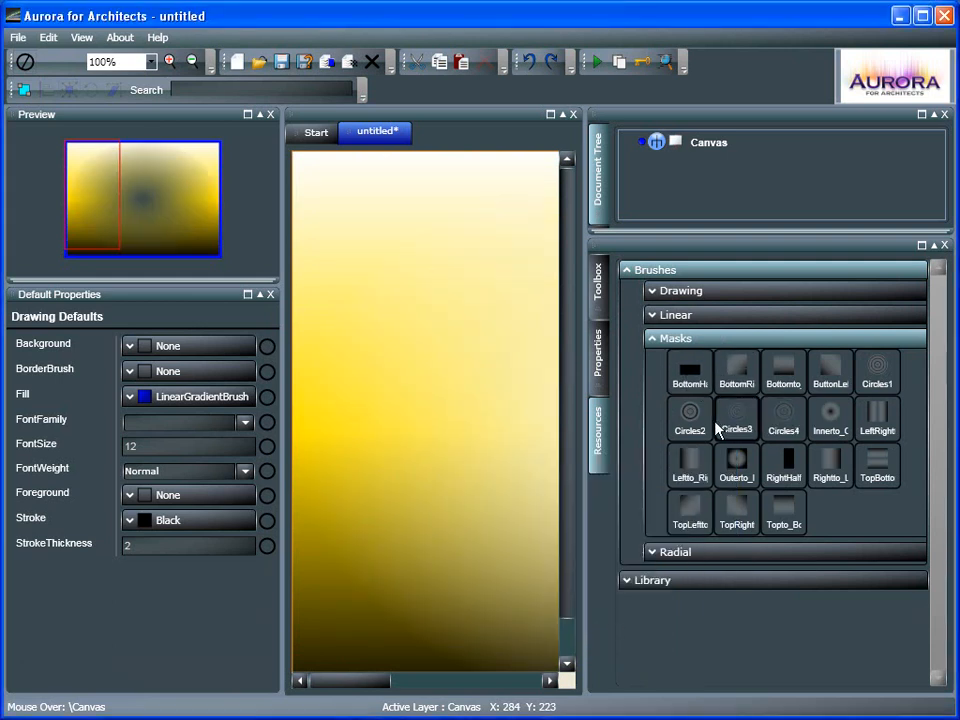
click(676, 338)
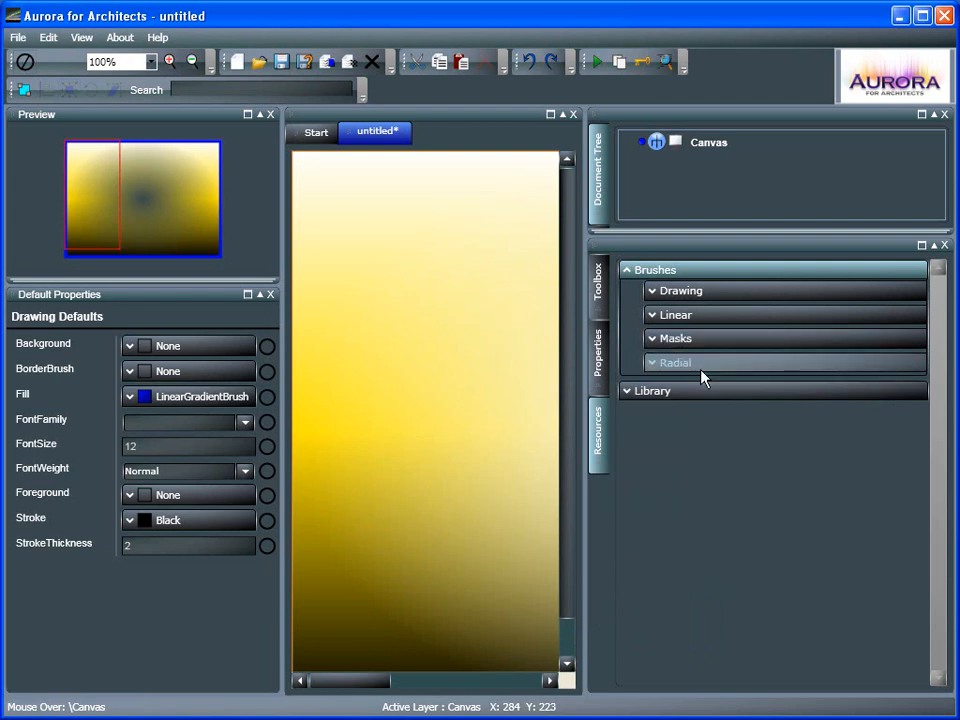
click(676, 362)
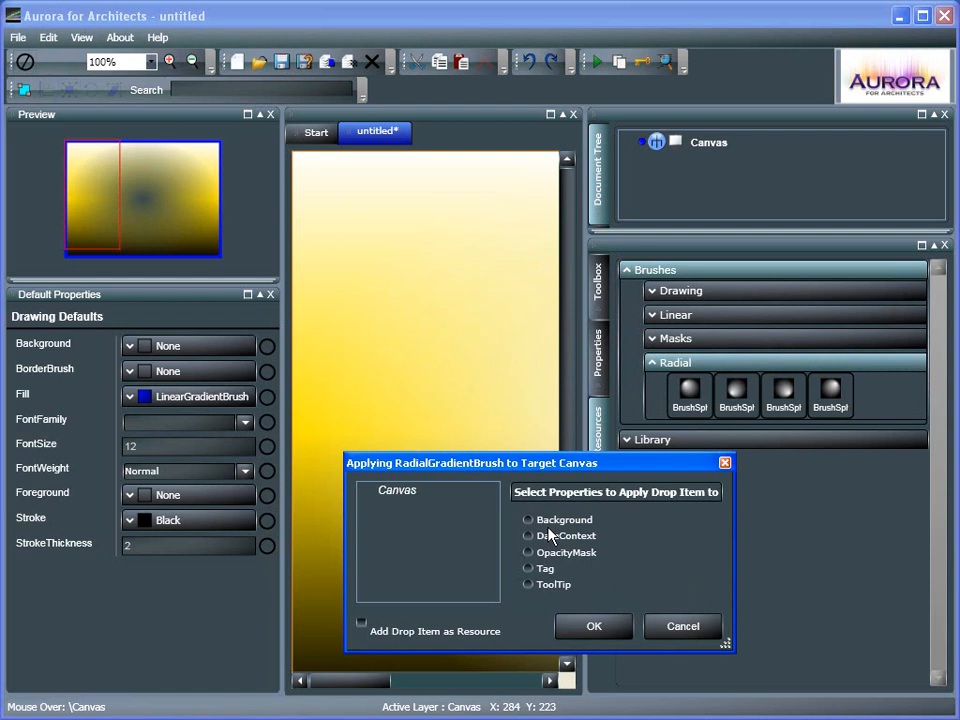
click(592, 626)
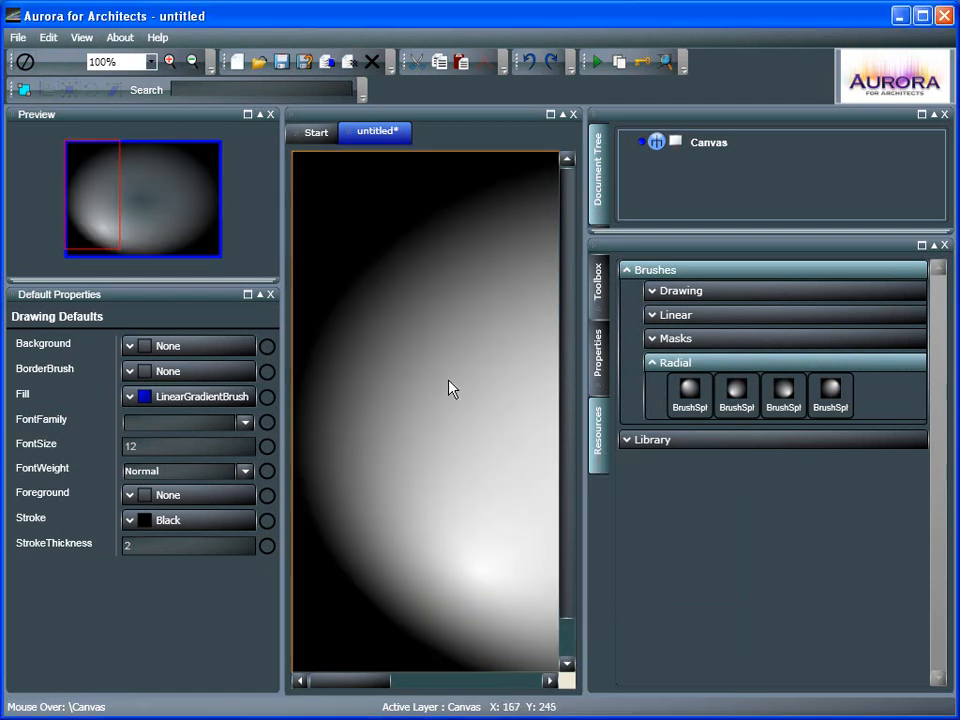
click(656, 268)
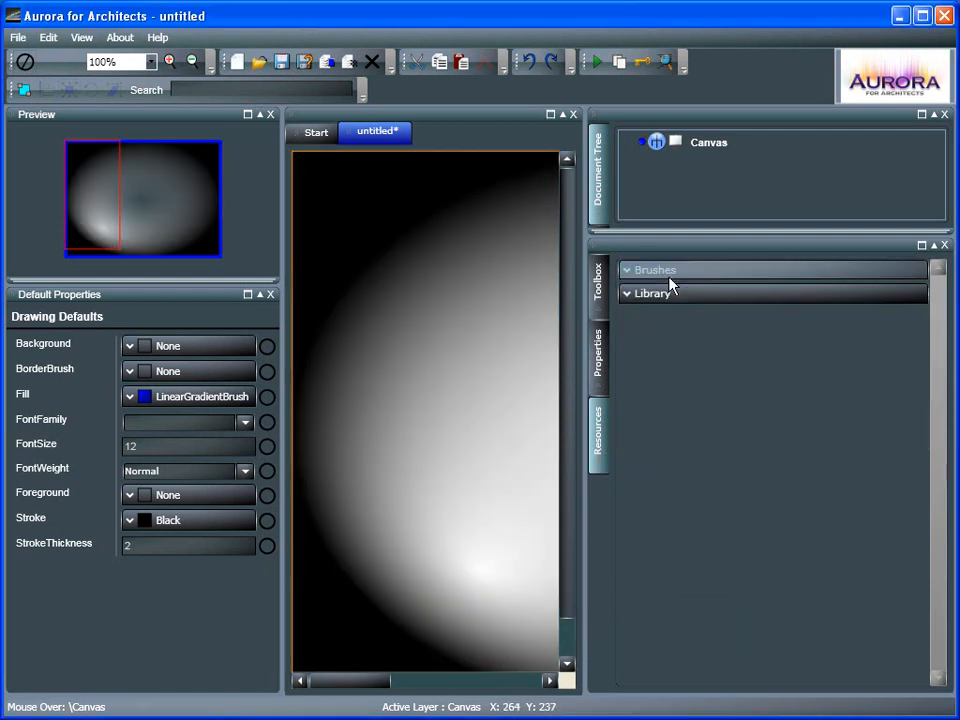
Step: Add the House clip art from XAML ClipArt > Buildings as a child of the Canvas
click(652, 292)
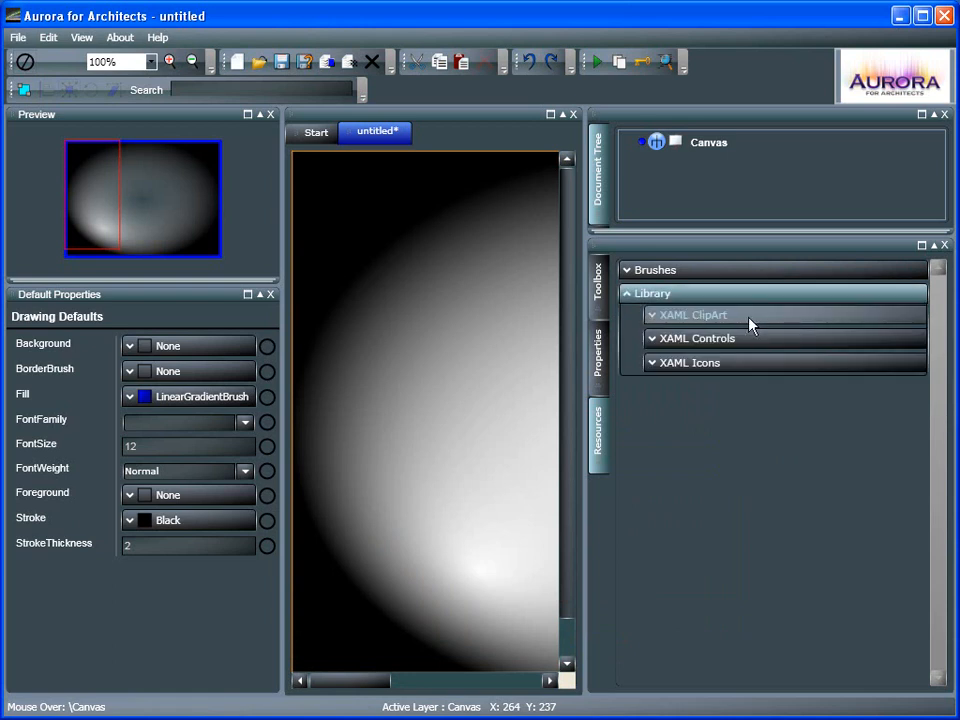
mouse_move(764, 350)
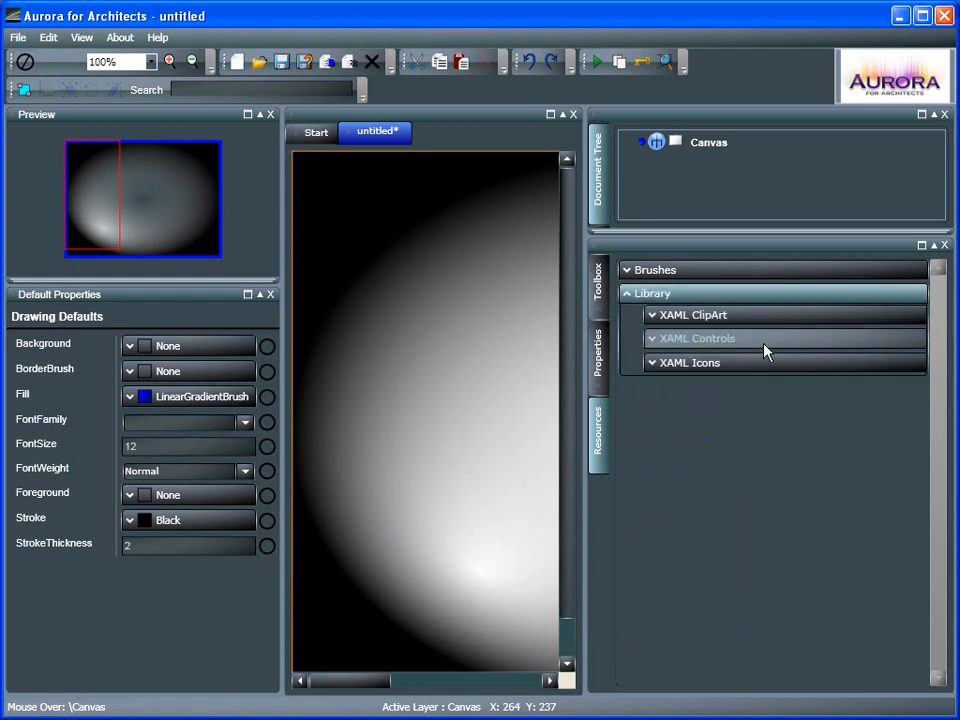
click(692, 314)
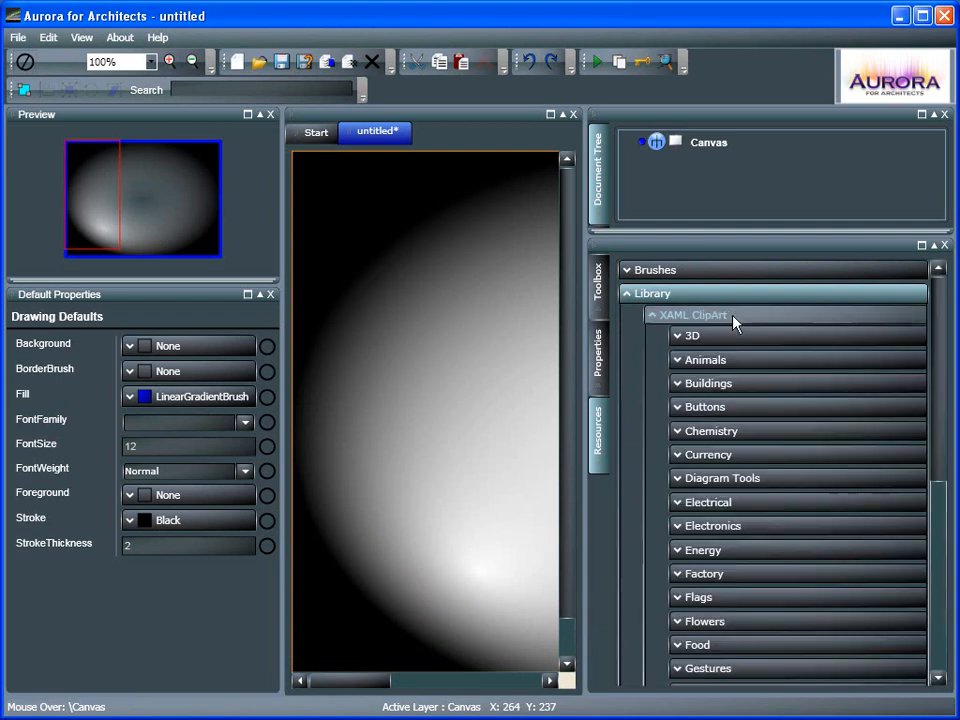
mouse_move(764, 388)
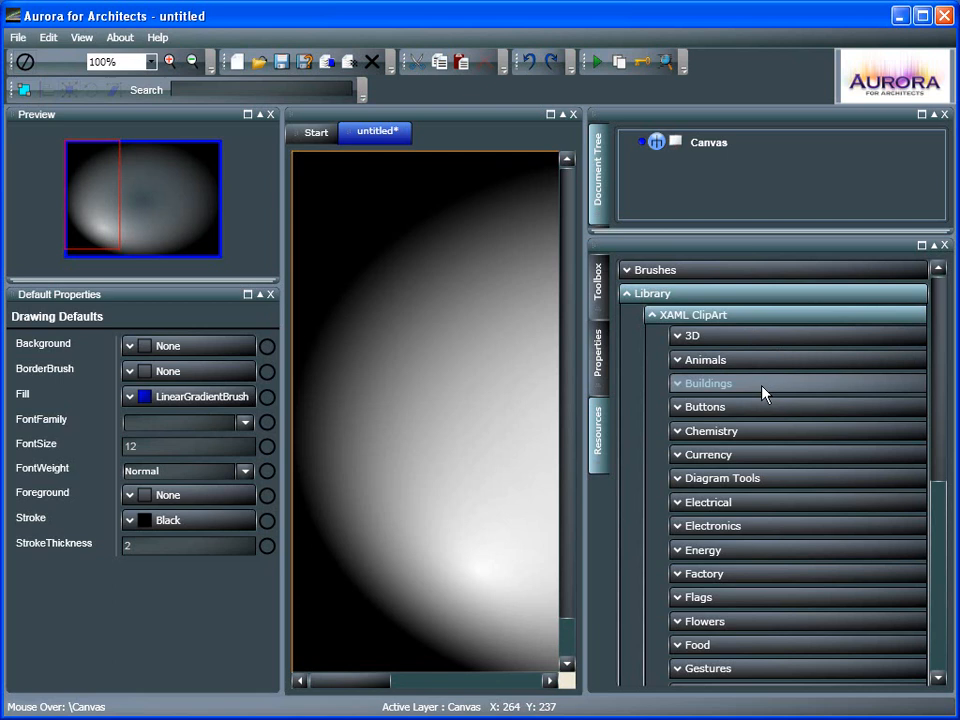
click(708, 384)
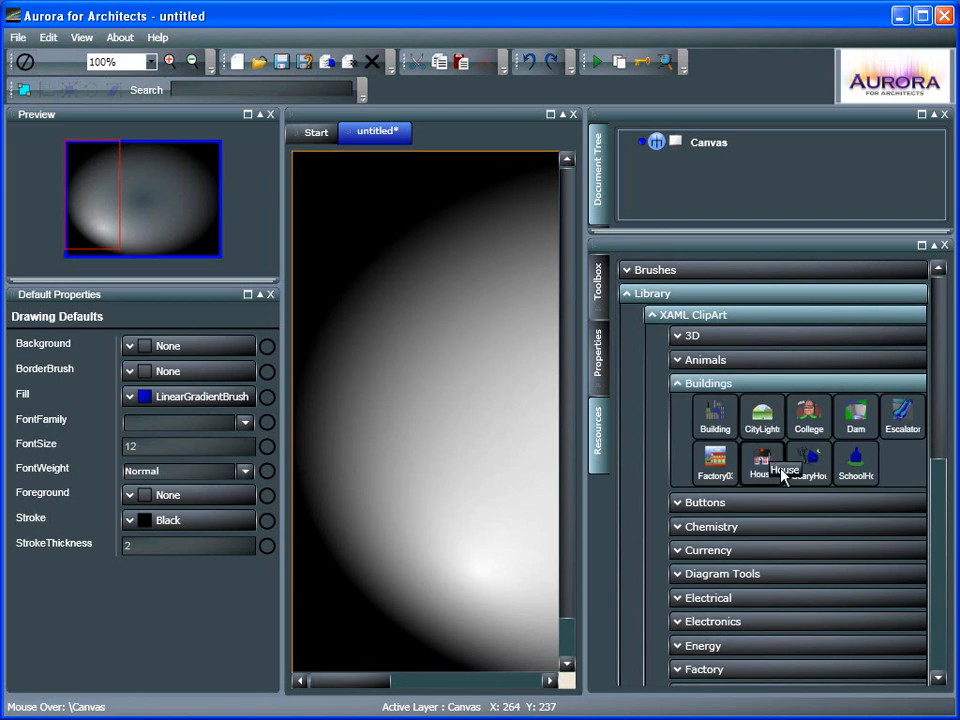
mouse_move(716, 464)
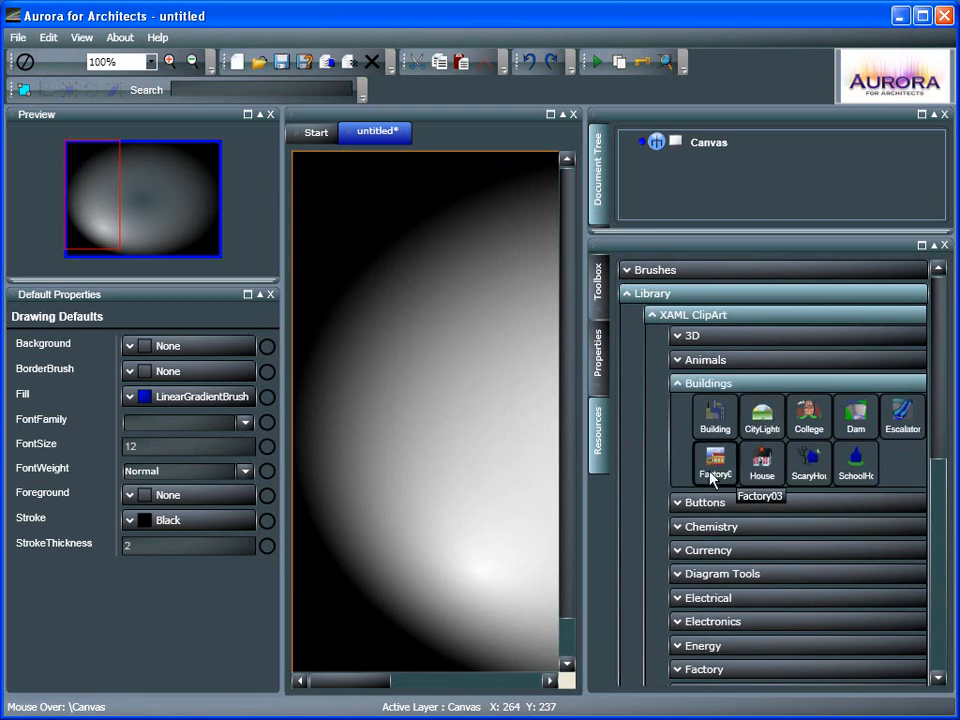
mouse_move(400, 404)
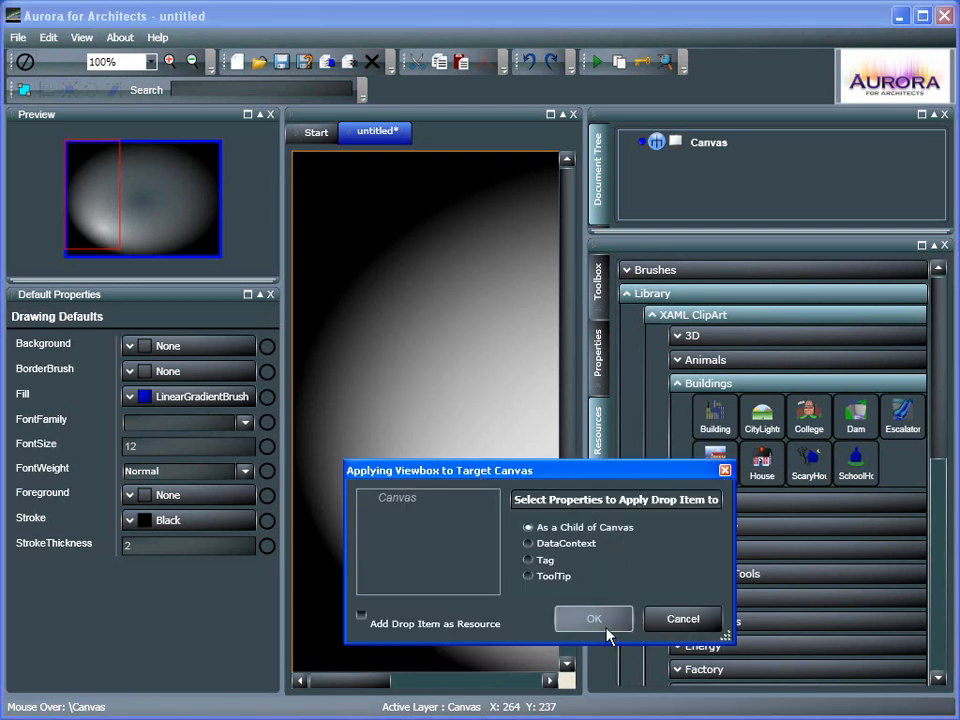
mouse_move(544, 590)
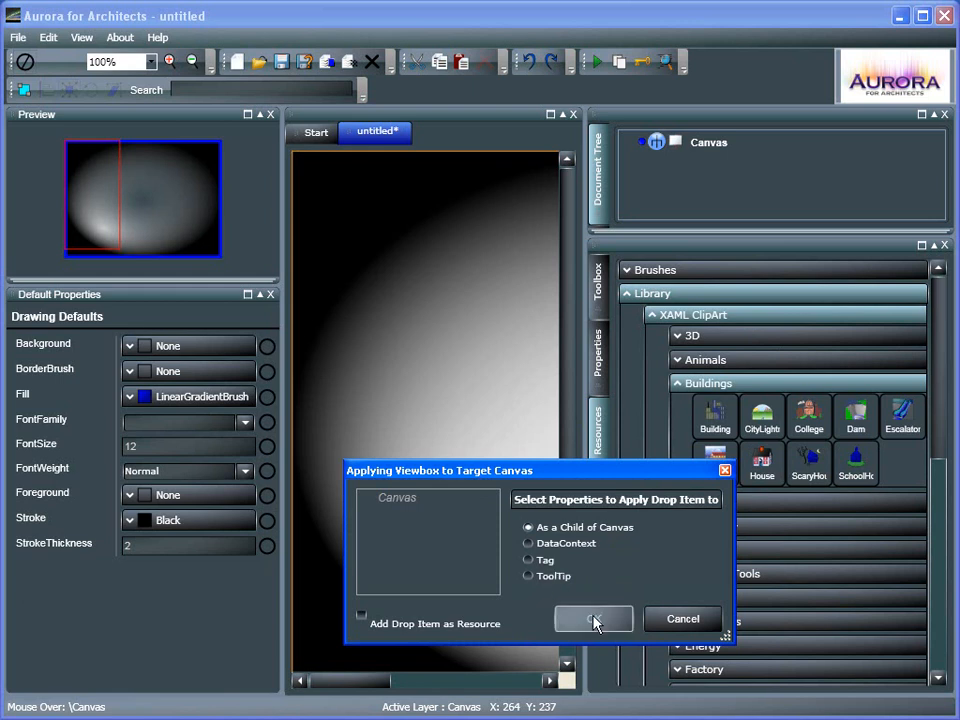
click(592, 618)
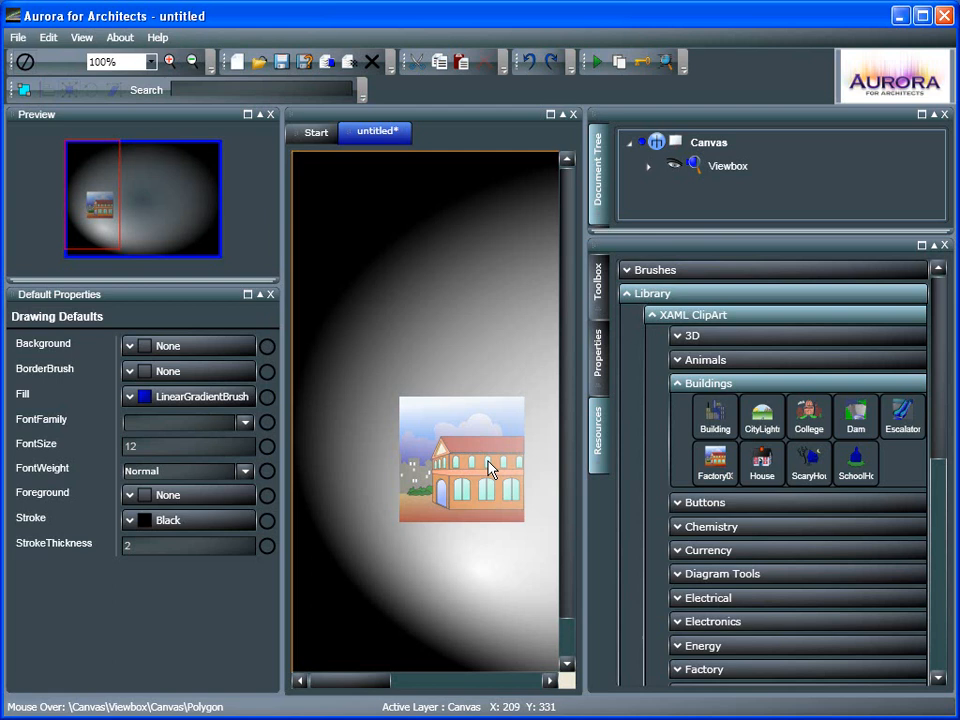
Step: Move the house Viewbox up-left and fill one of its polygons Brown
click(460, 458)
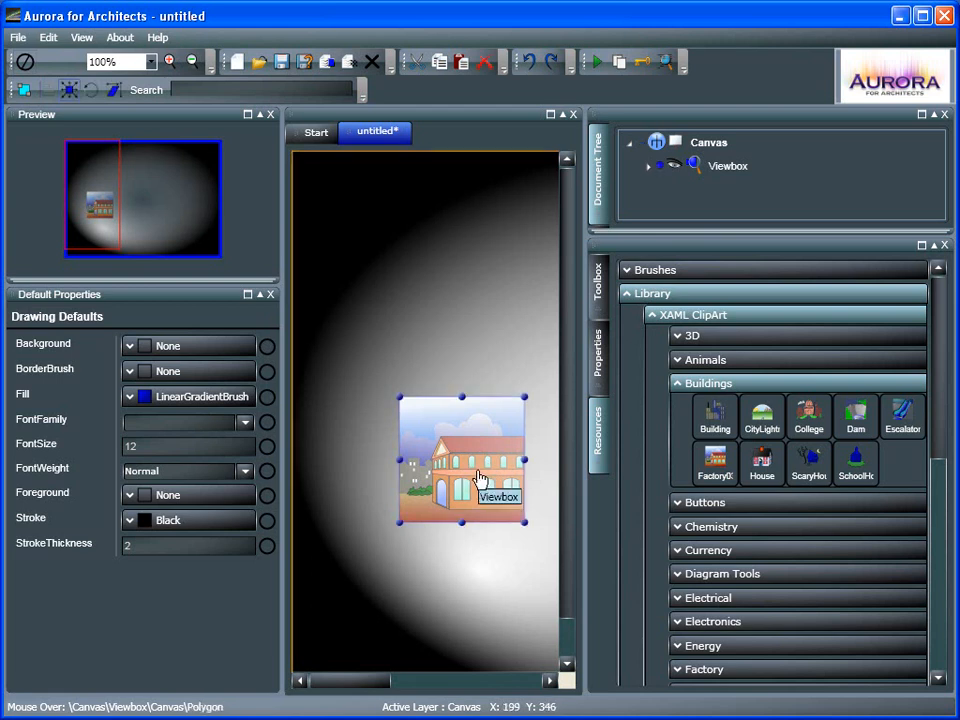
drag(478, 476, 450, 402)
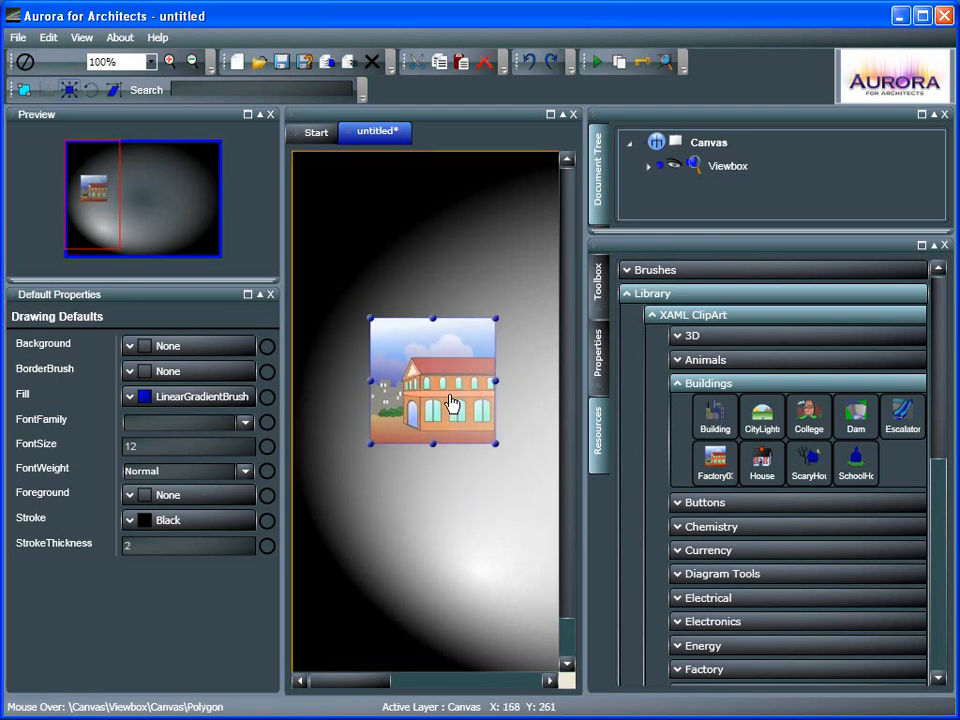
mouse_move(460, 408)
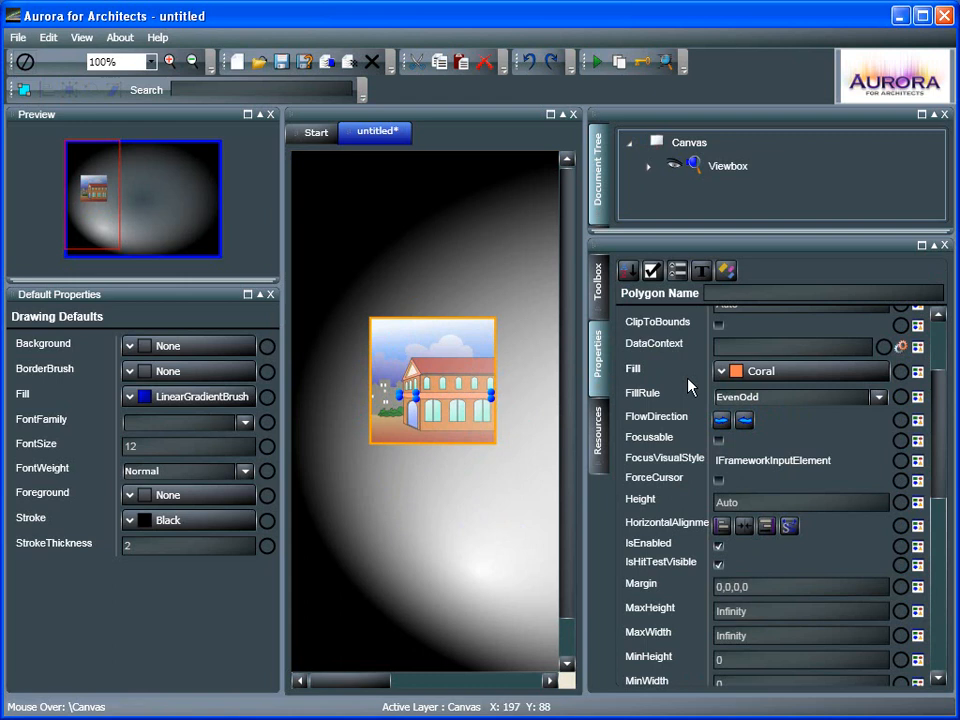
click(720, 370)
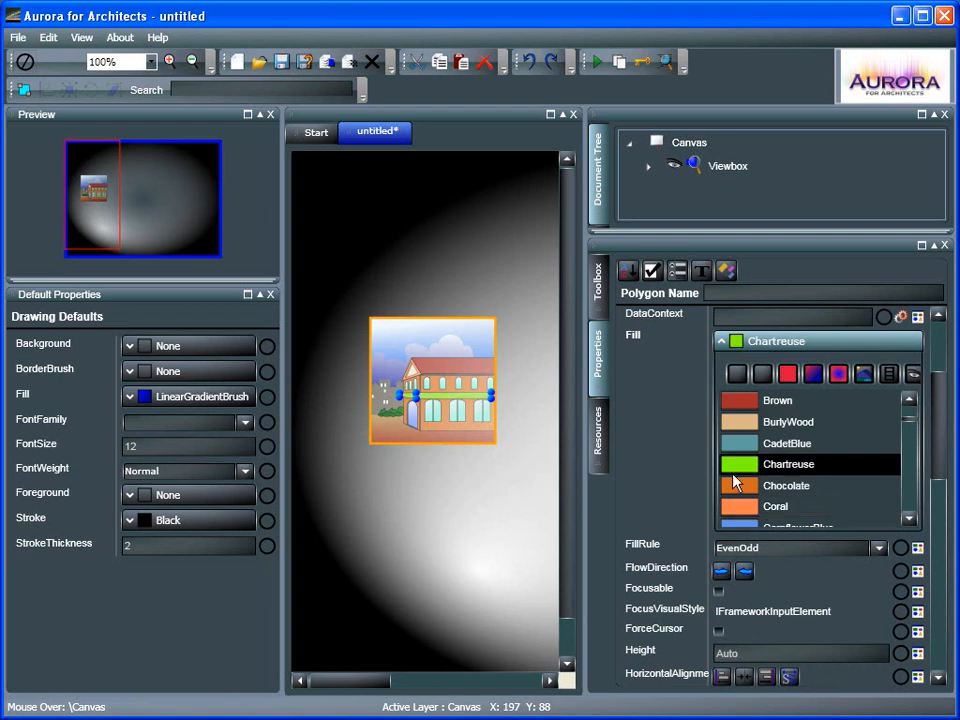
click(778, 400)
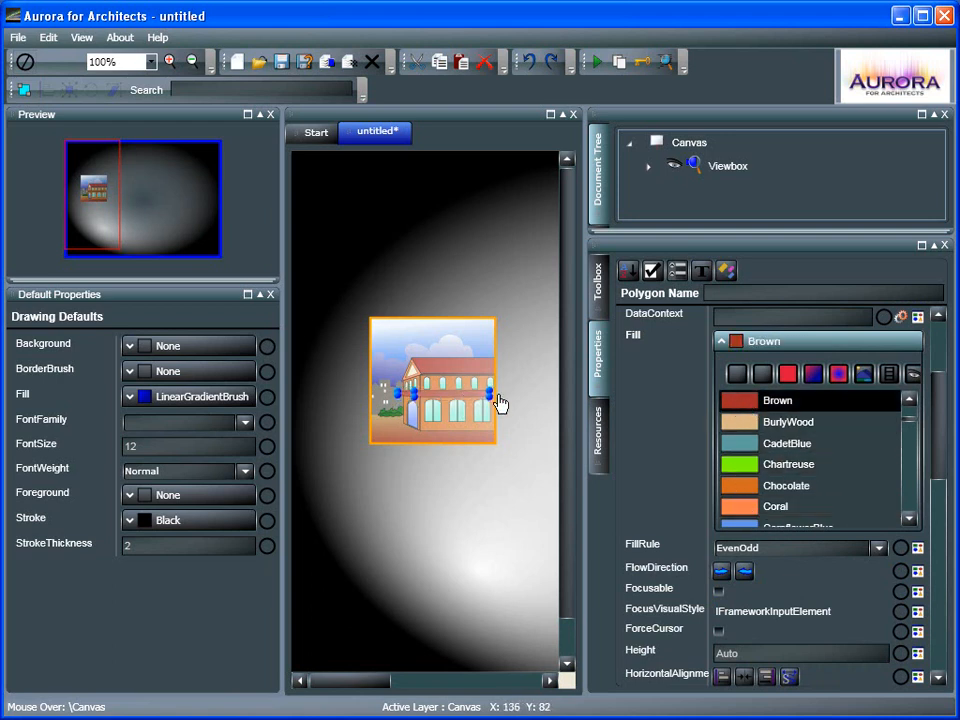
click(598, 424)
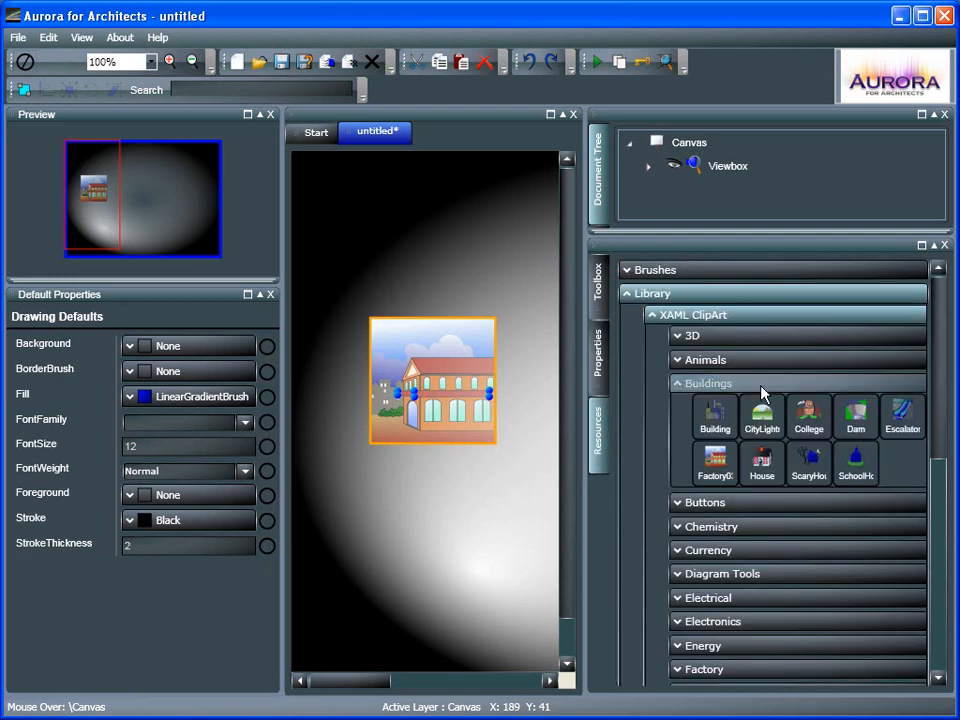
mouse_move(716, 390)
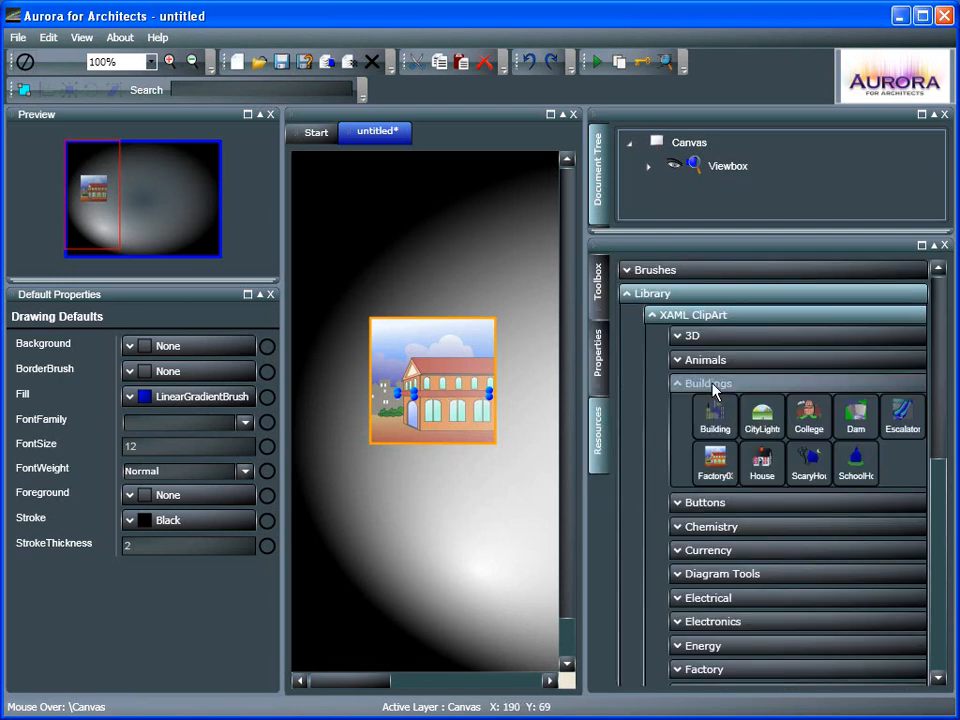
Step: Browse the Gestures, Medical and Networking clip art categories without adding anything
click(708, 384)
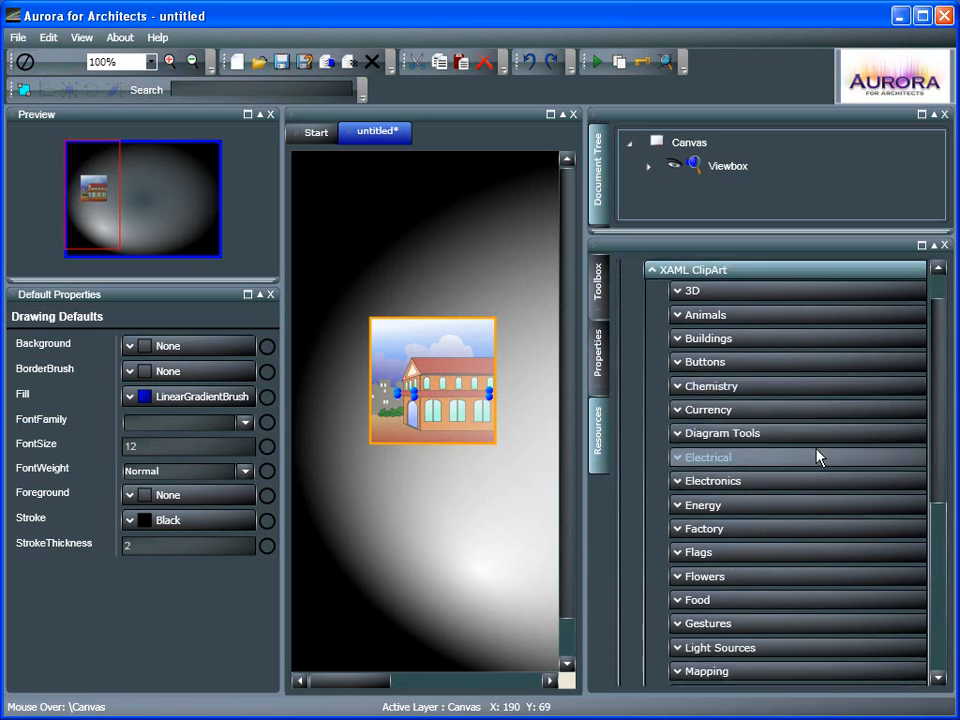
scroll(down, 3)
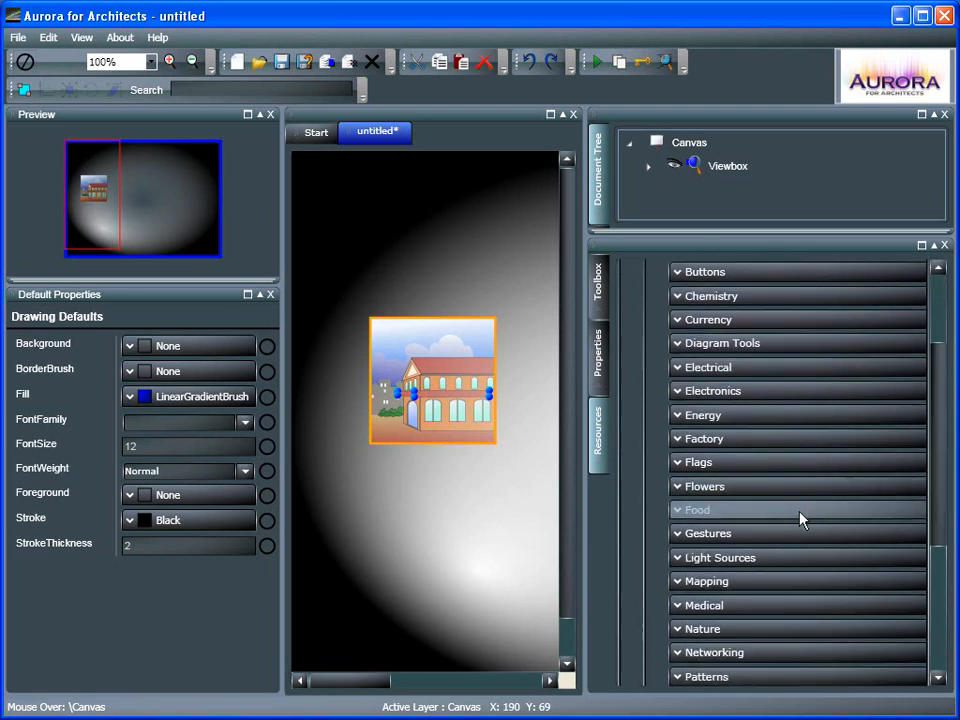
click(708, 532)
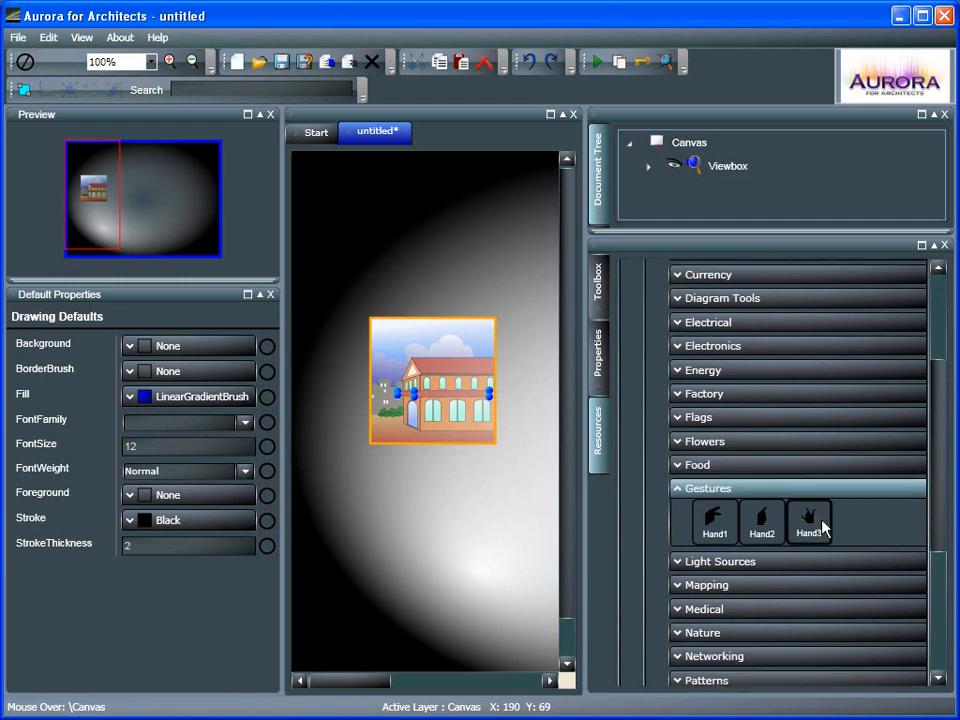
click(708, 488)
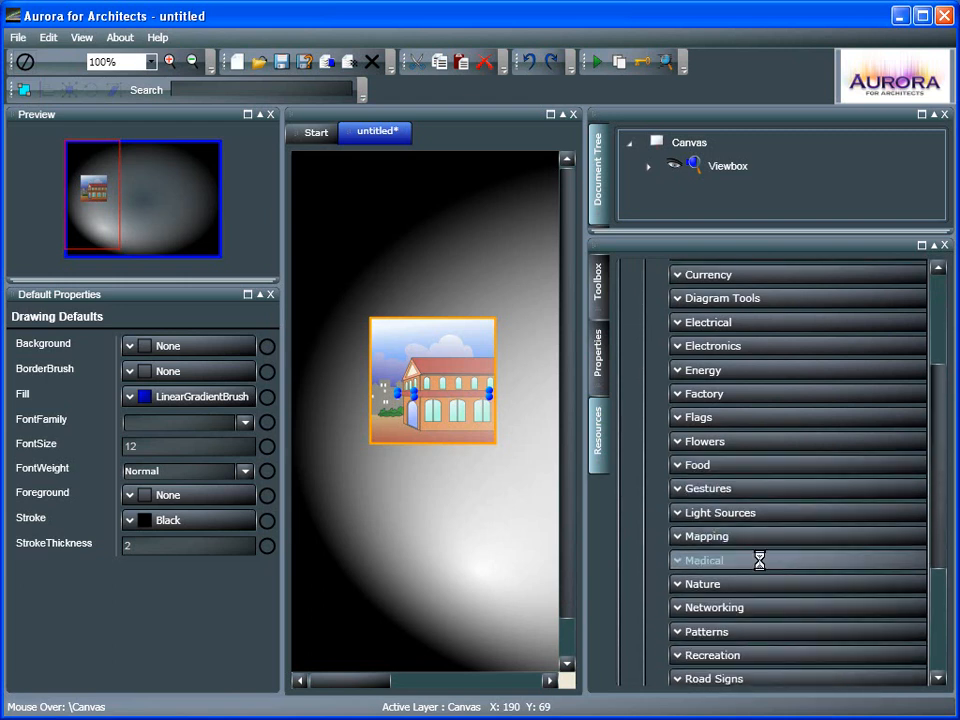
click(704, 560)
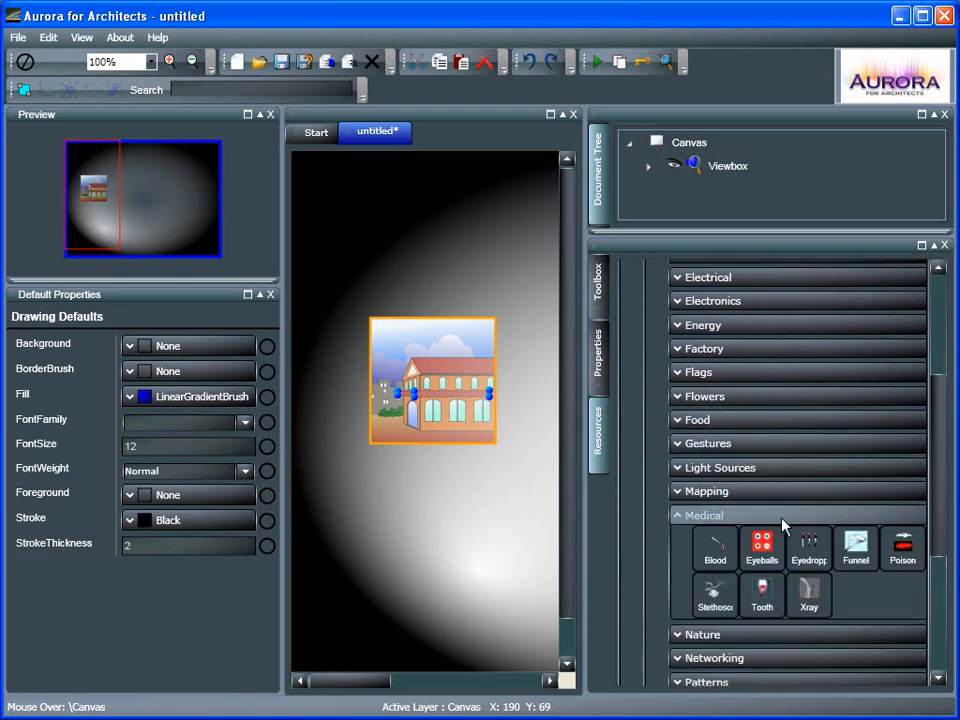
click(704, 516)
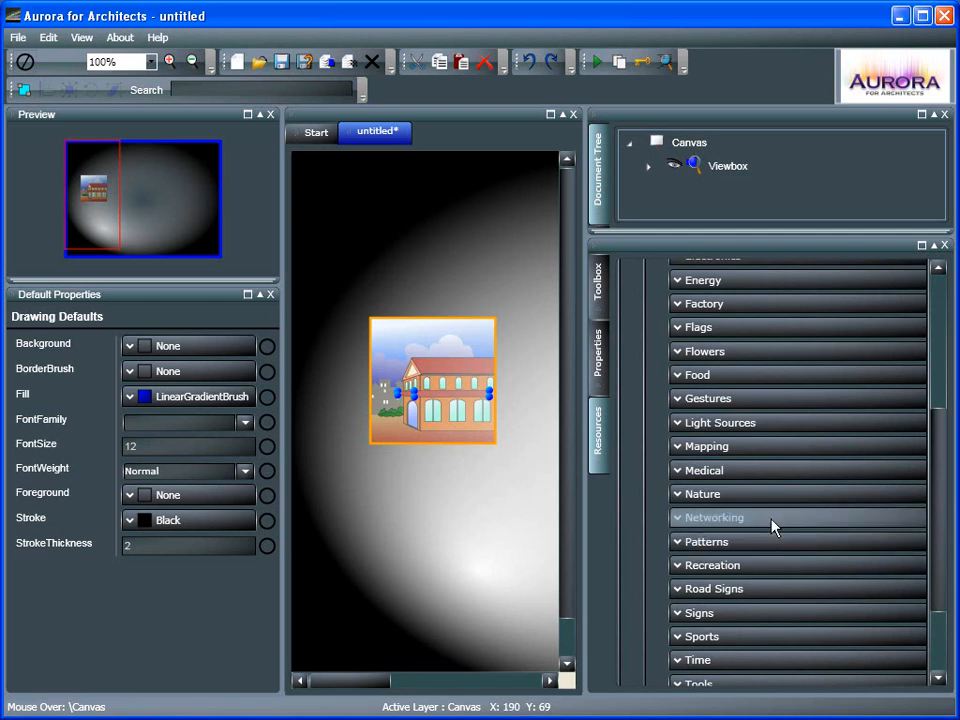
click(714, 516)
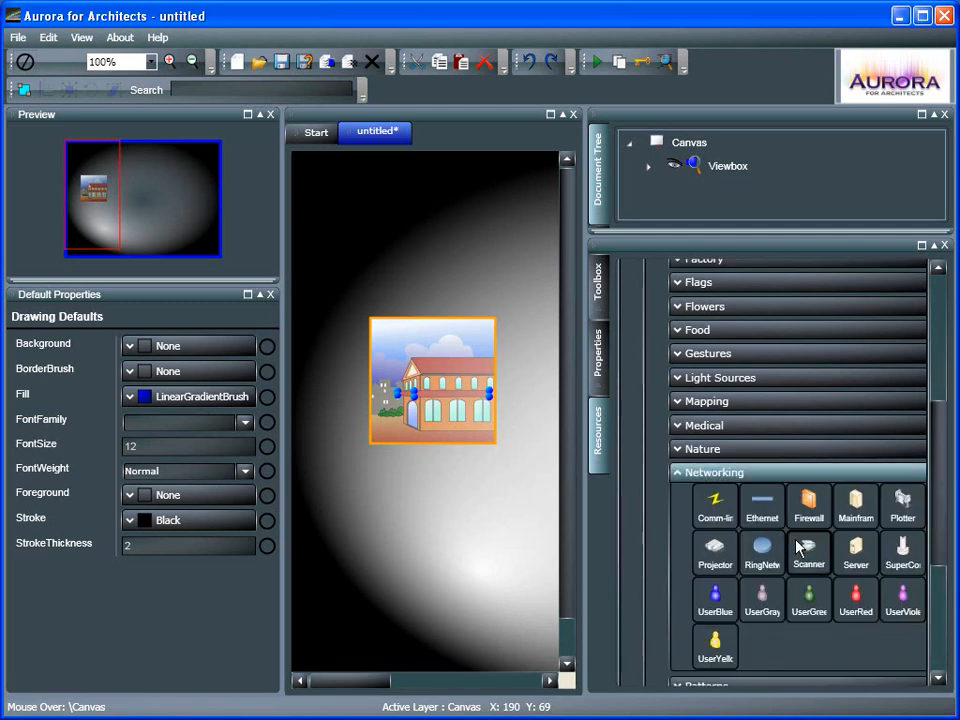
click(712, 472)
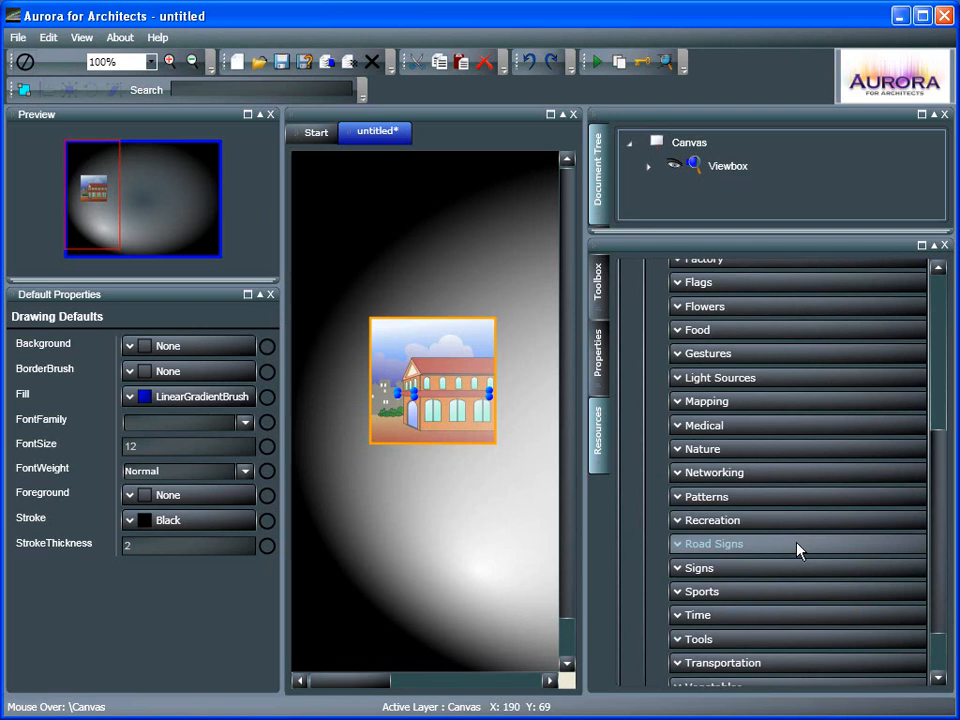
scroll(down, 3)
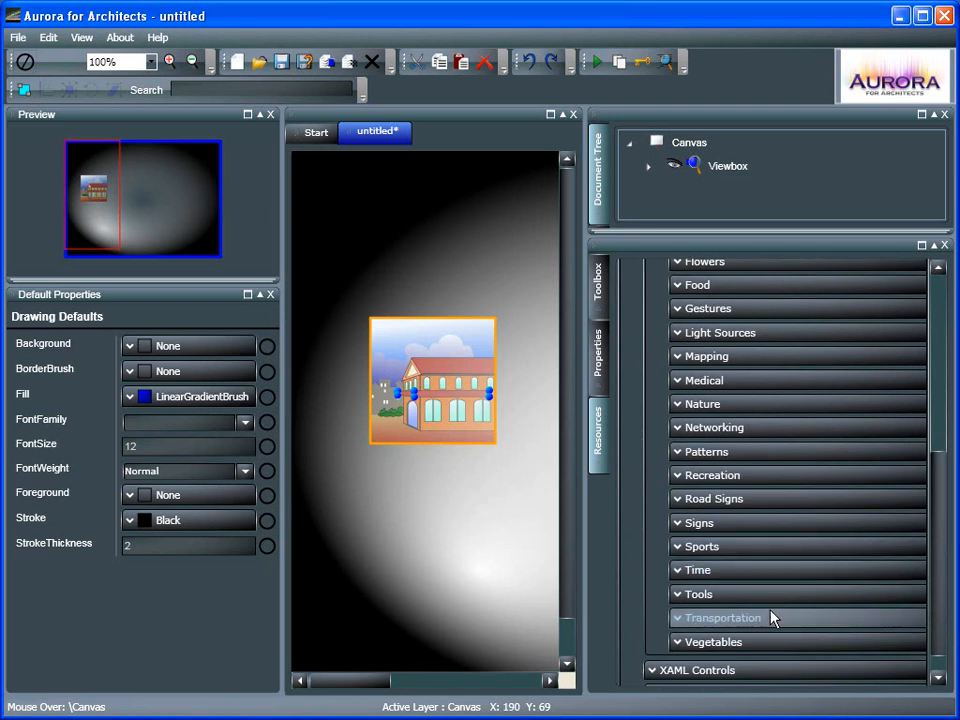
scroll(up, 3)
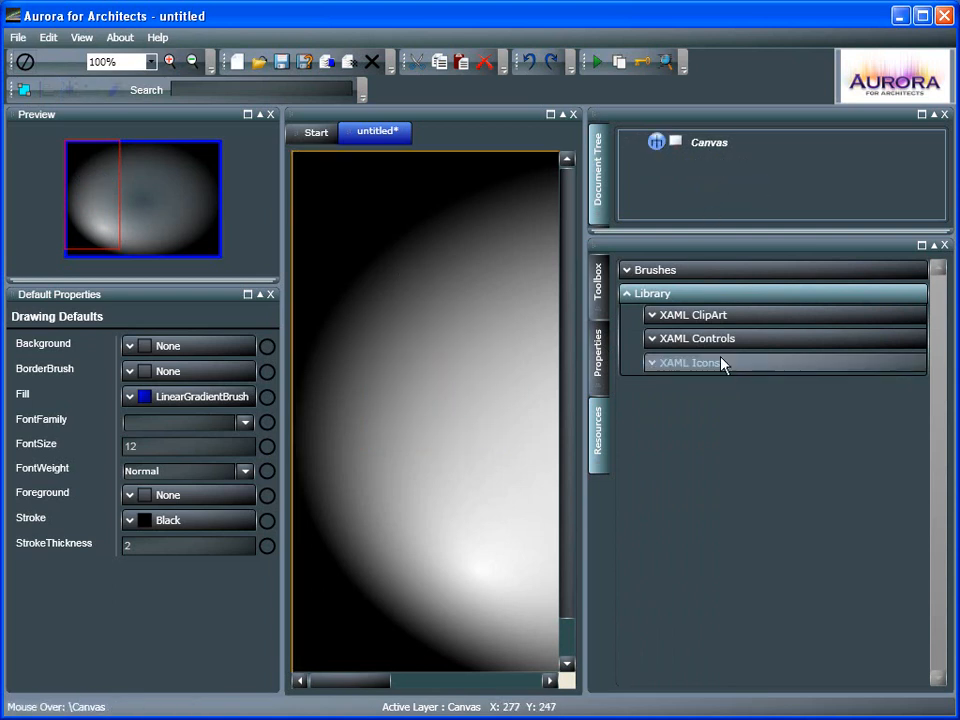
Step: Expand XAML Controls > Buttons and confirm adding the Cancel button as a canvas child
click(696, 338)
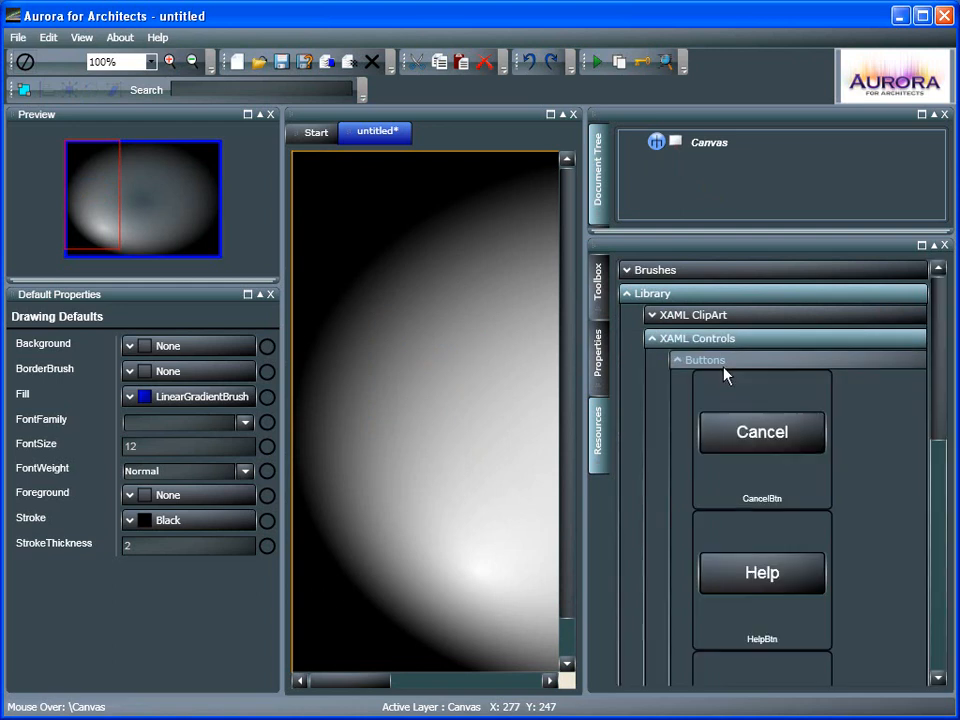
mouse_move(330, 390)
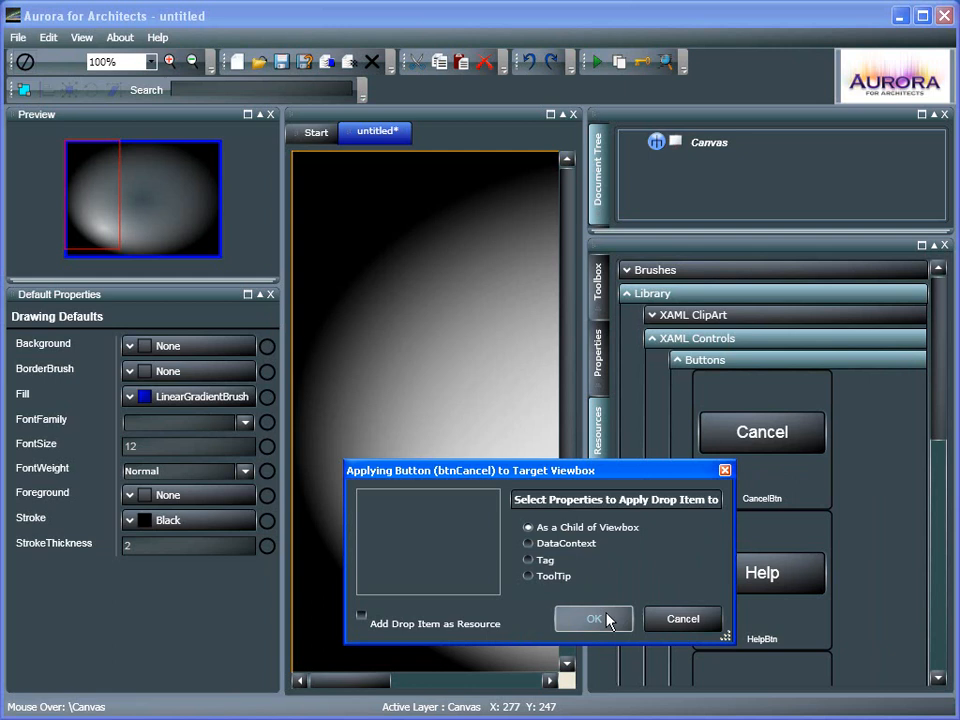
click(594, 618)
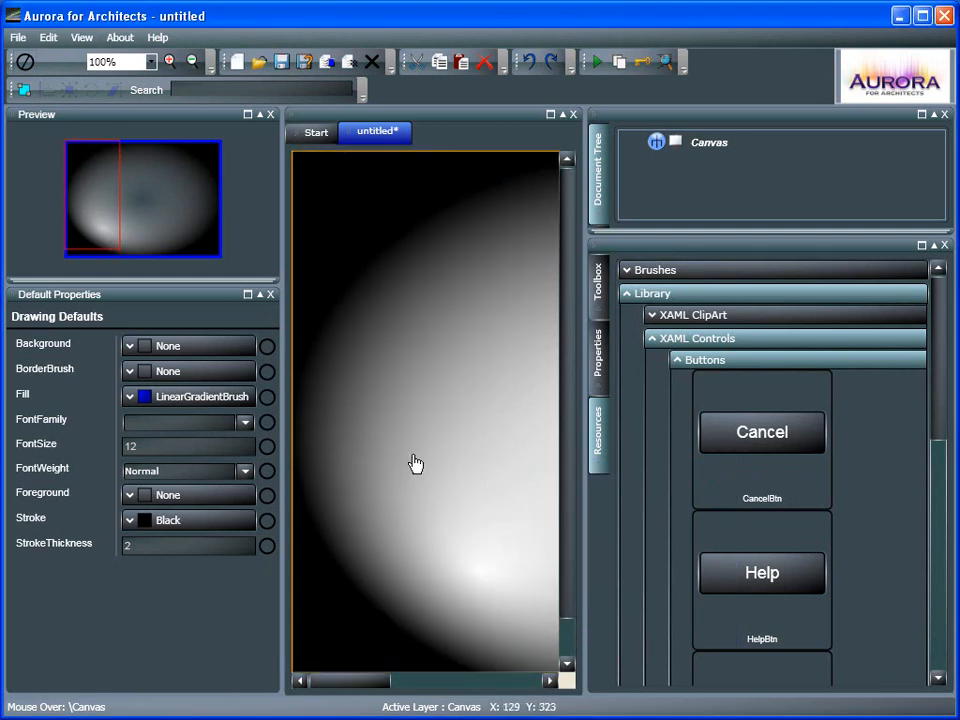
mouse_move(448, 370)
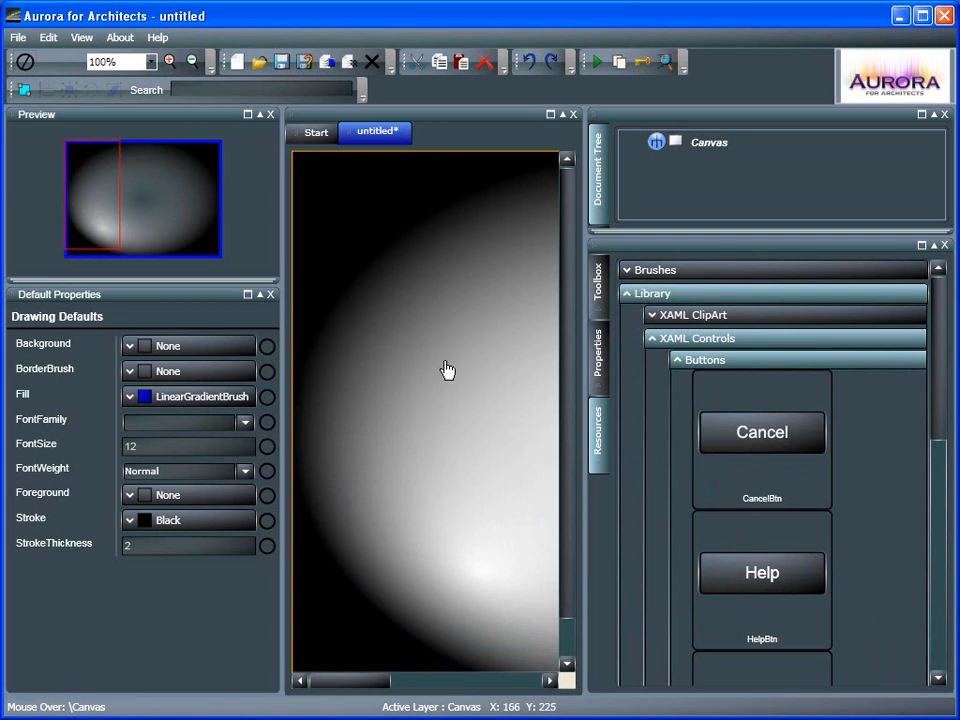
Step: Place the Help button onto the canvas as a child of the Canvas and nudge it upward
click(192, 62)
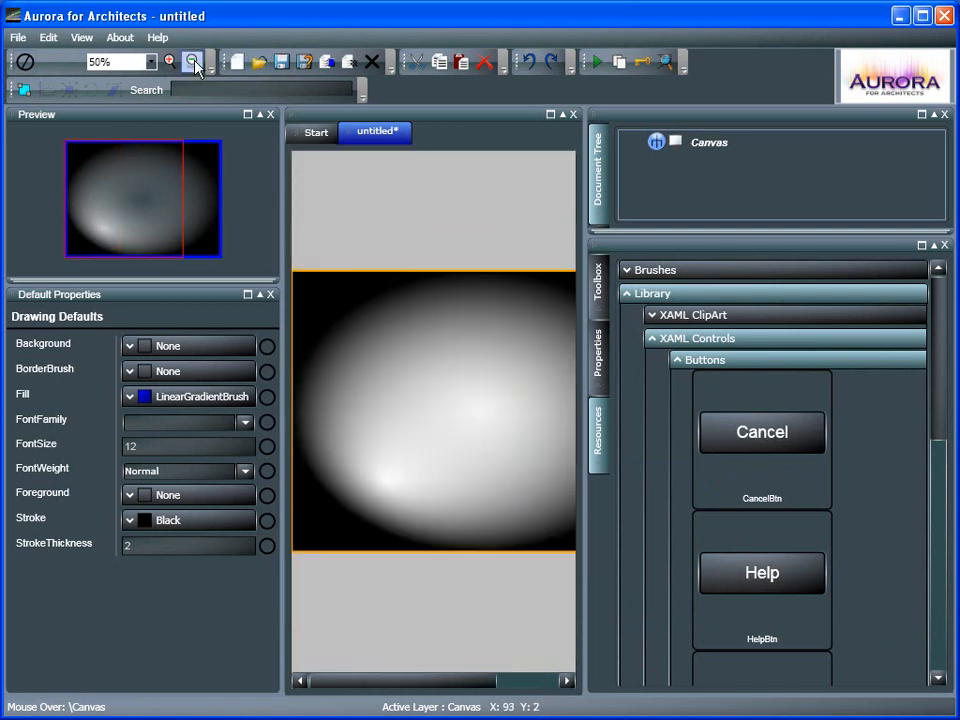
click(192, 62)
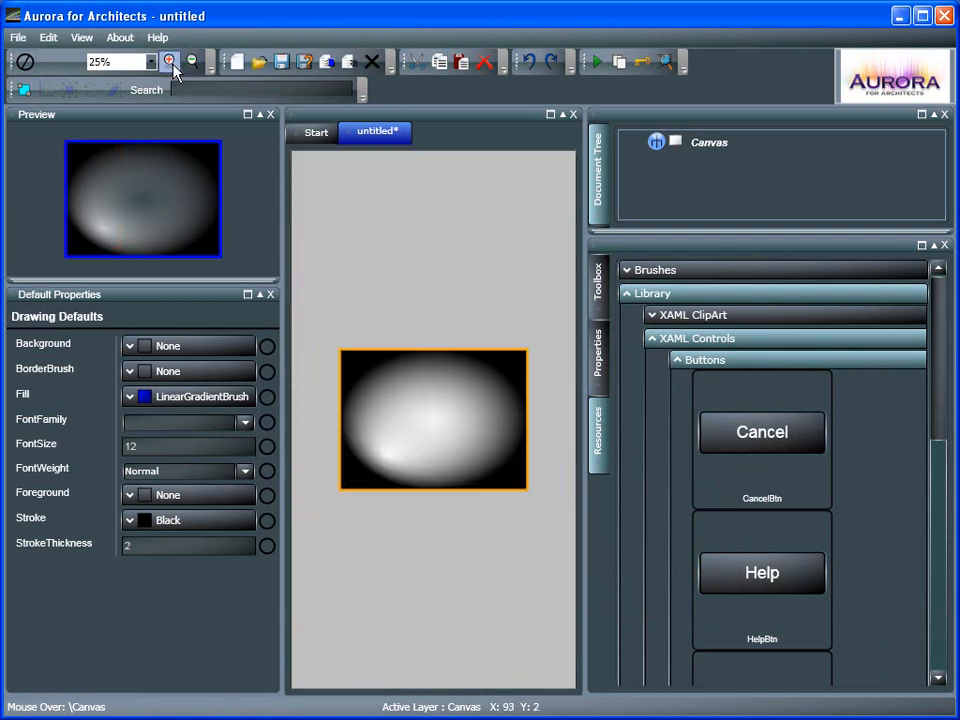
click(168, 62)
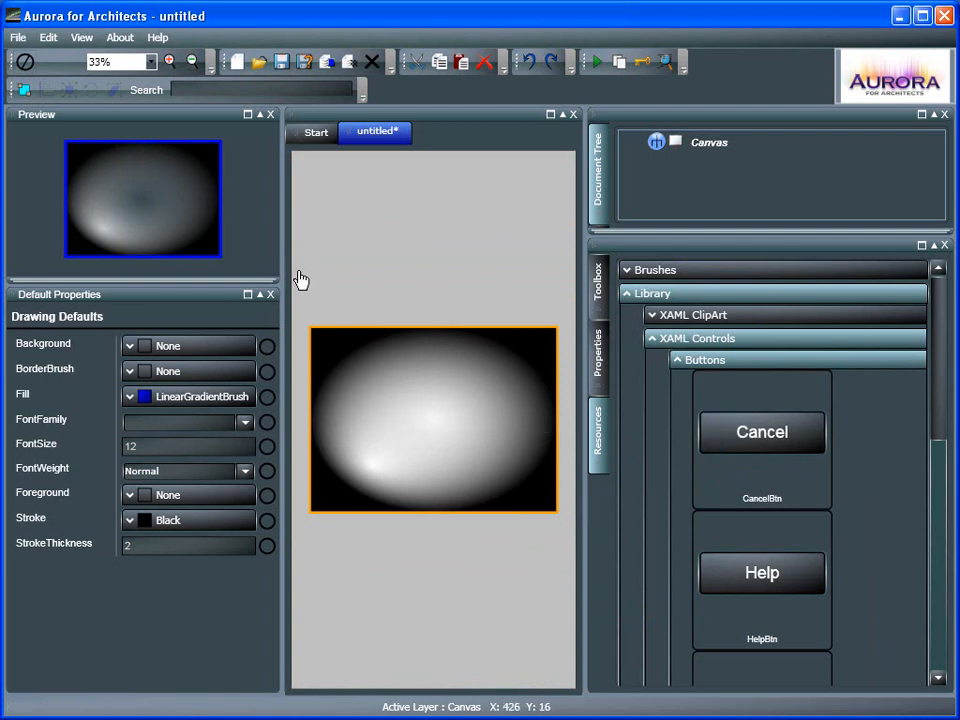
click(708, 142)
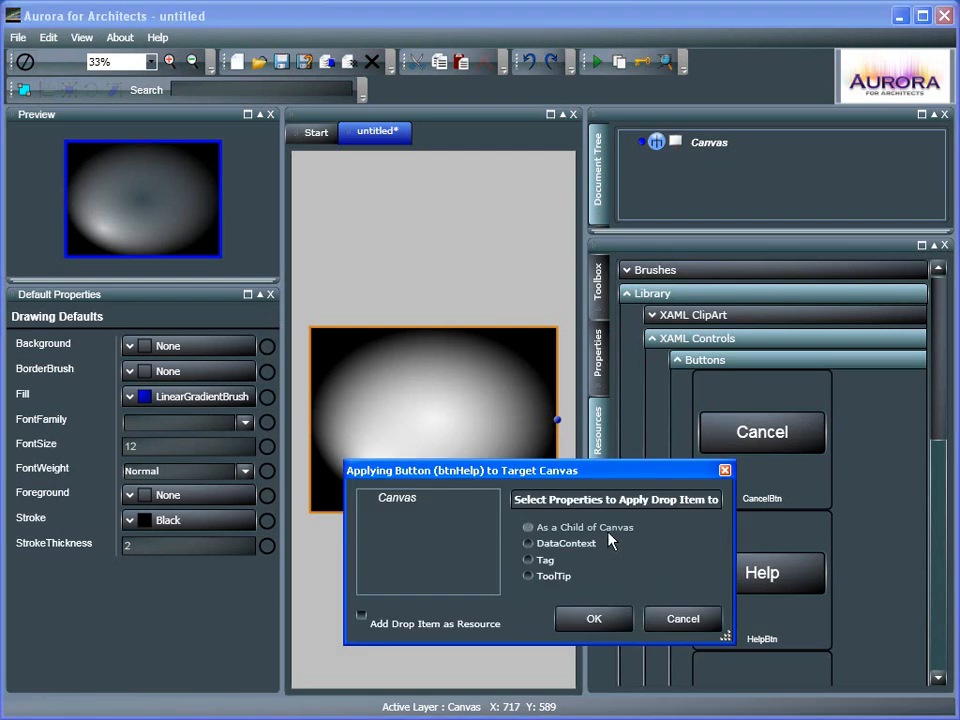
click(592, 618)
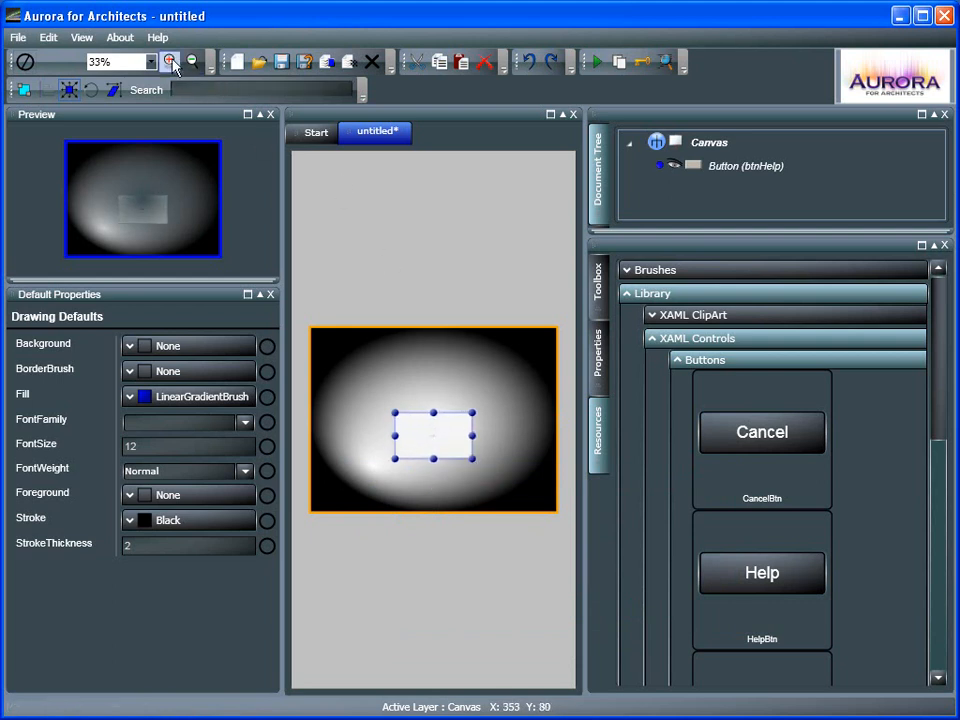
click(168, 62)
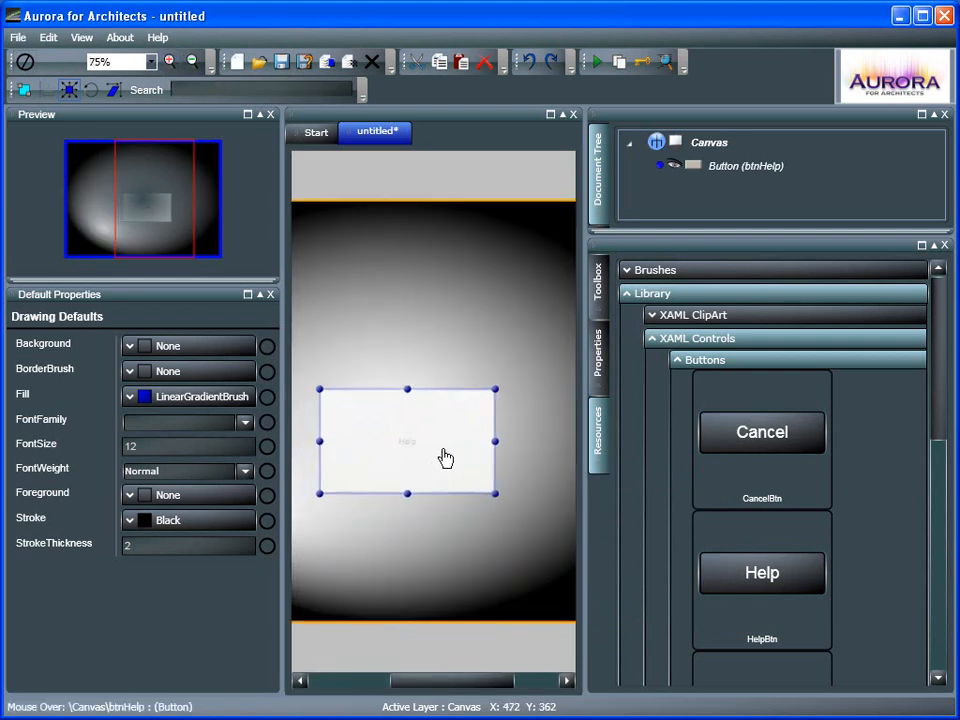
drag(448, 458, 476, 434)
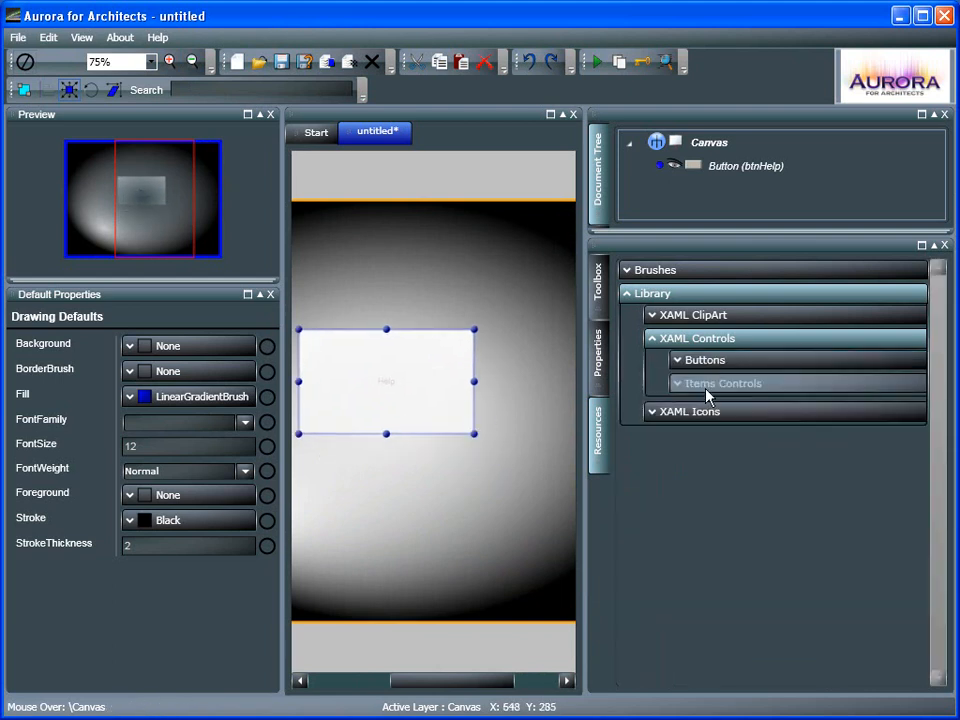
Step: Nest a ComboBox inside the Help button and move the button near the canvas top
click(724, 384)
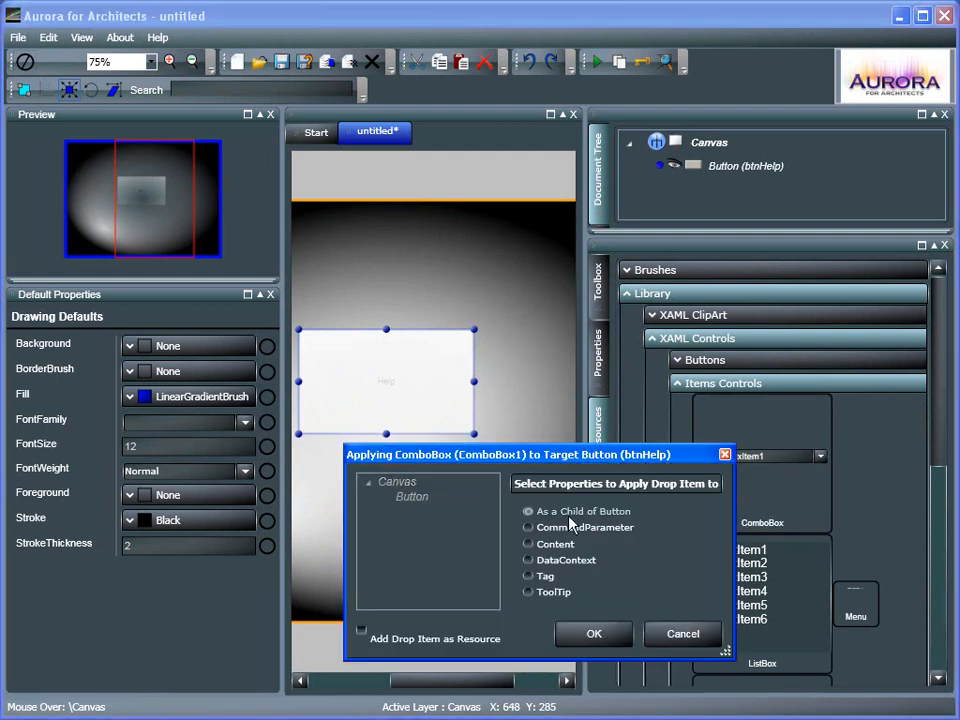
click(684, 632)
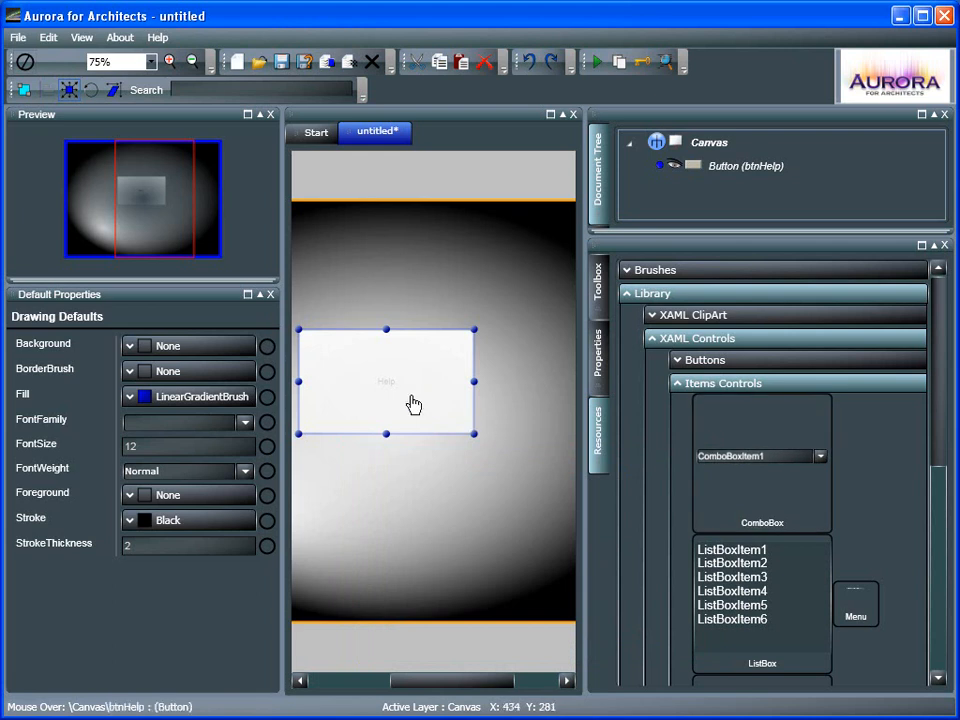
drag(760, 456, 444, 400)
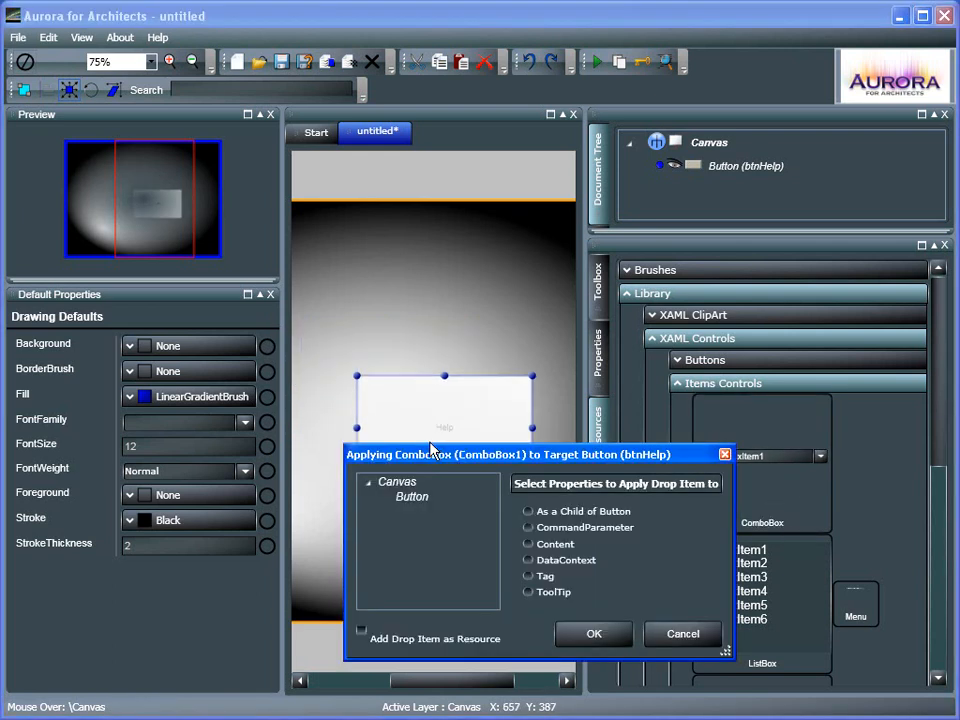
click(528, 512)
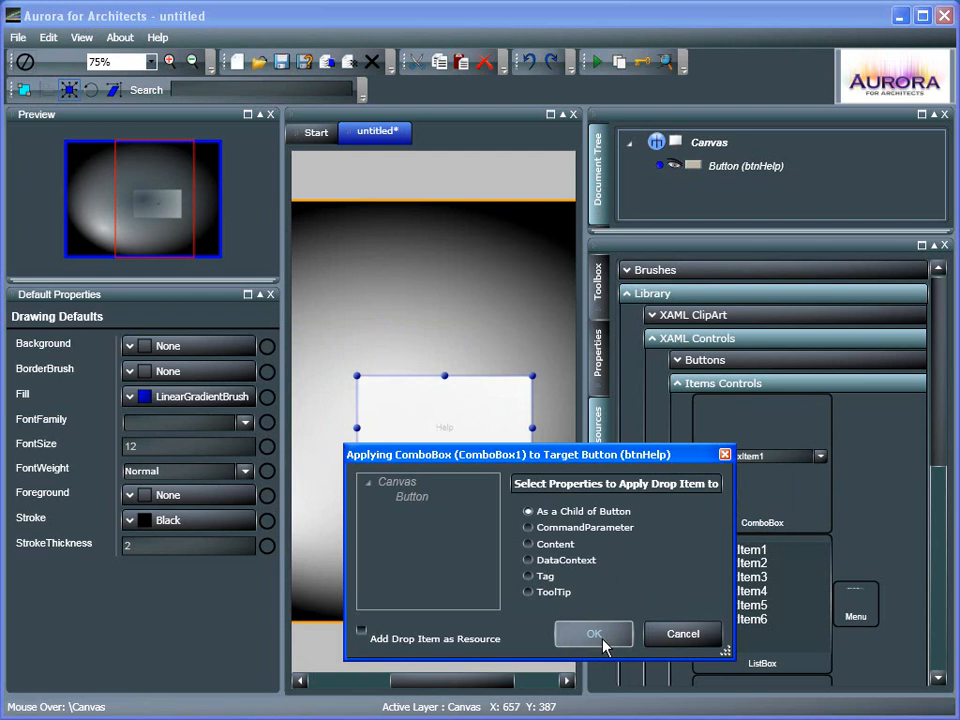
click(594, 634)
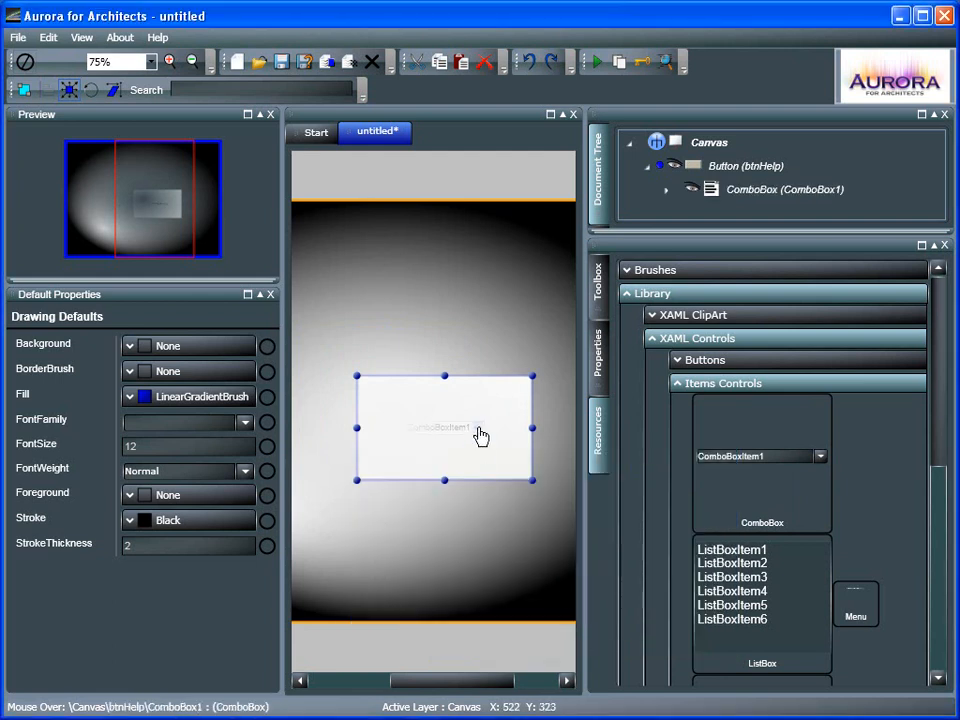
mouse_move(472, 440)
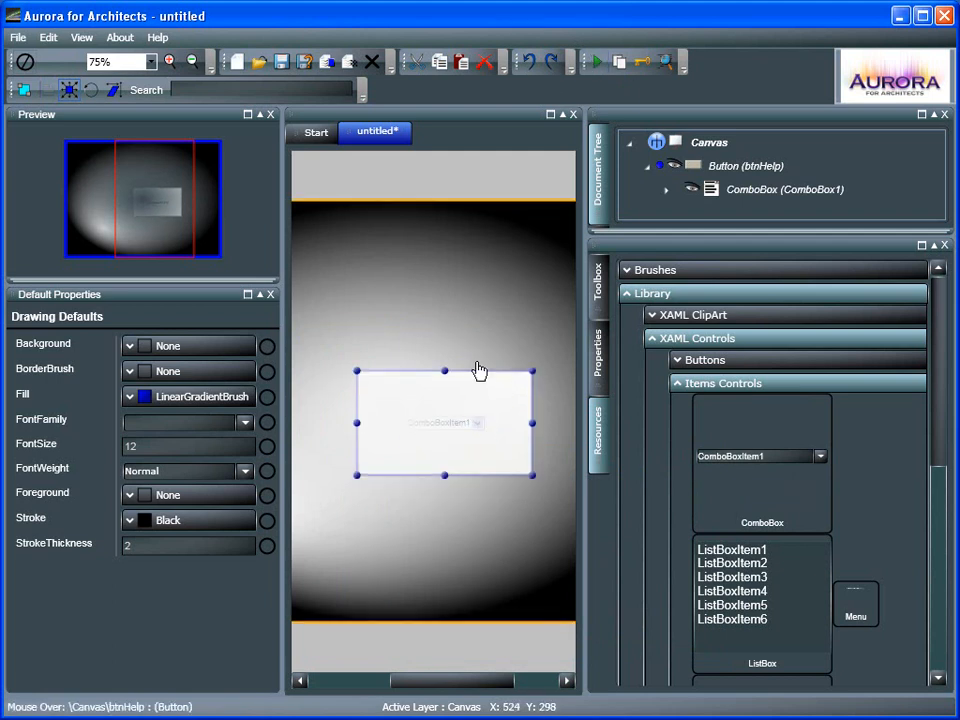
drag(444, 422, 408, 308)
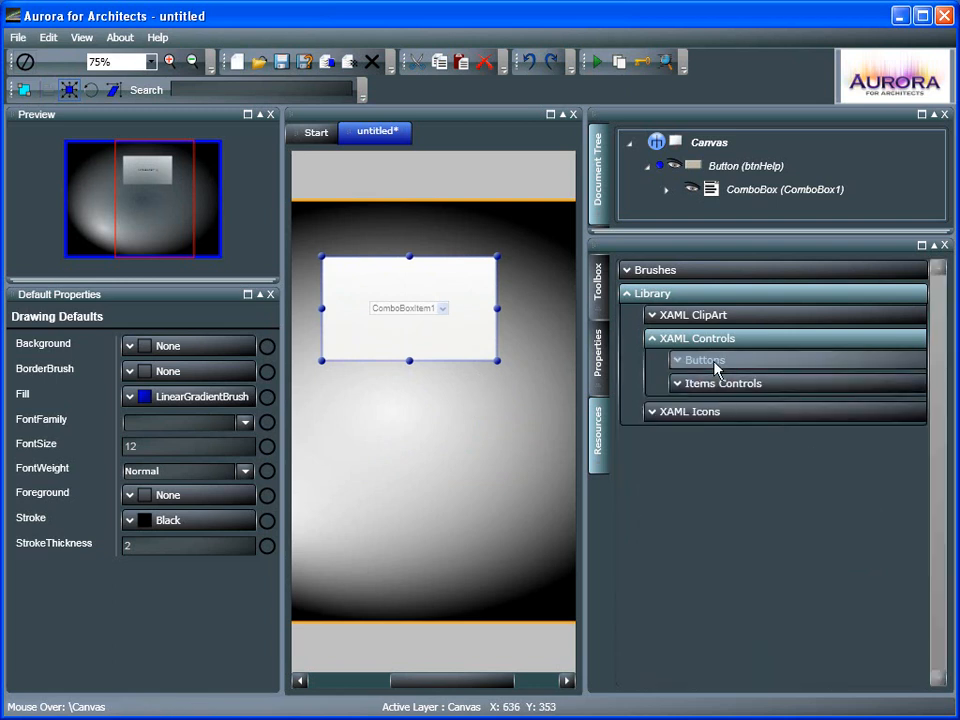
Step: Add the Torus icon from XAML Icons > 3D as a Viewbox child below the Help button
click(690, 412)
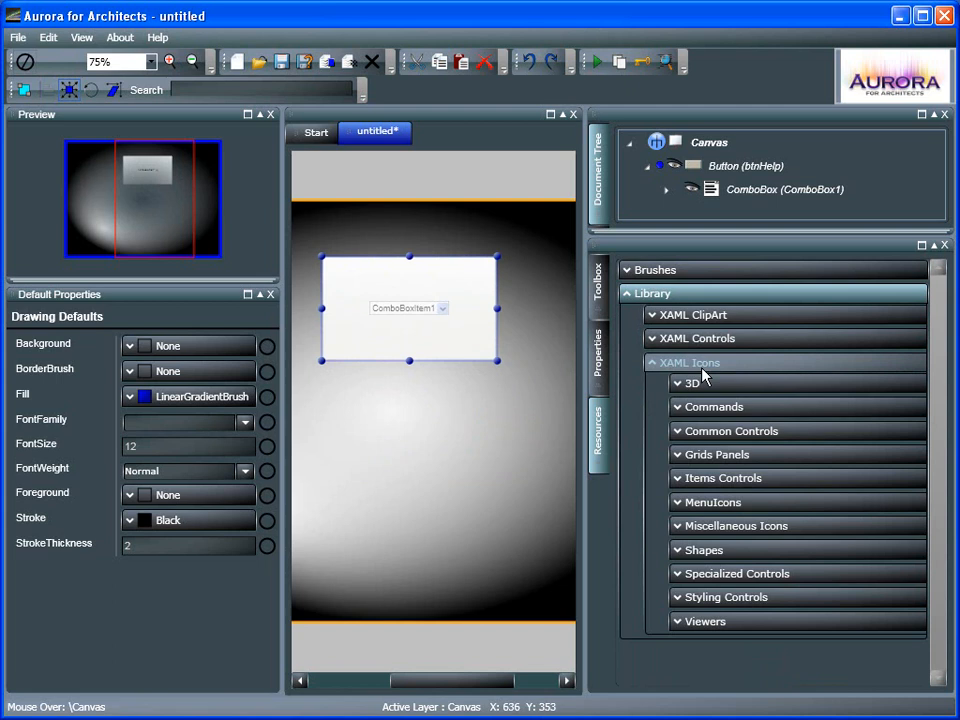
click(692, 384)
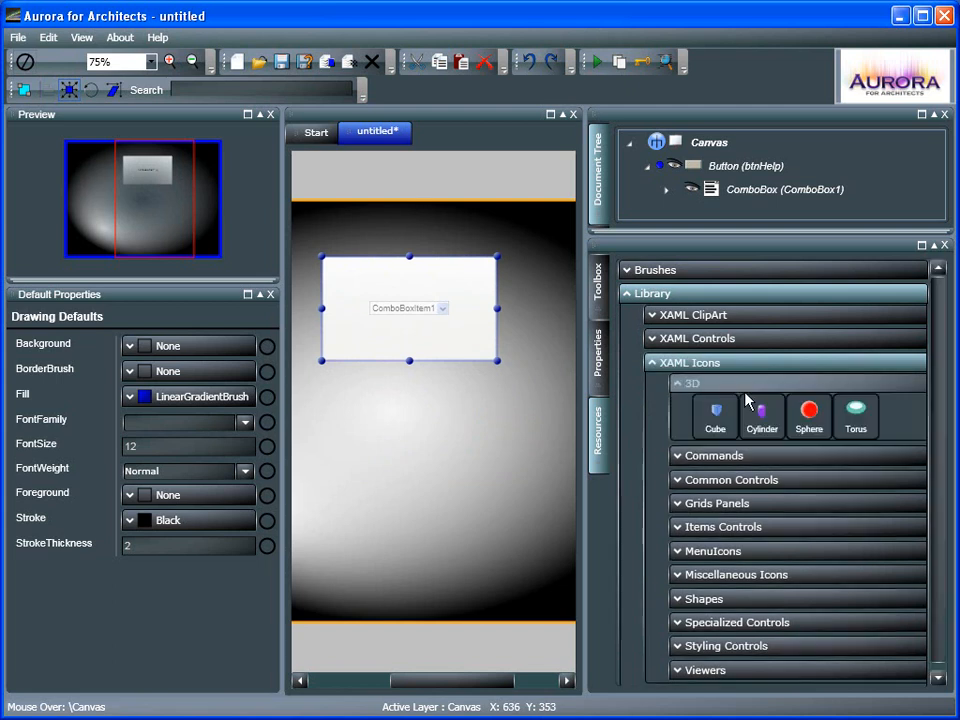
mouse_move(470, 440)
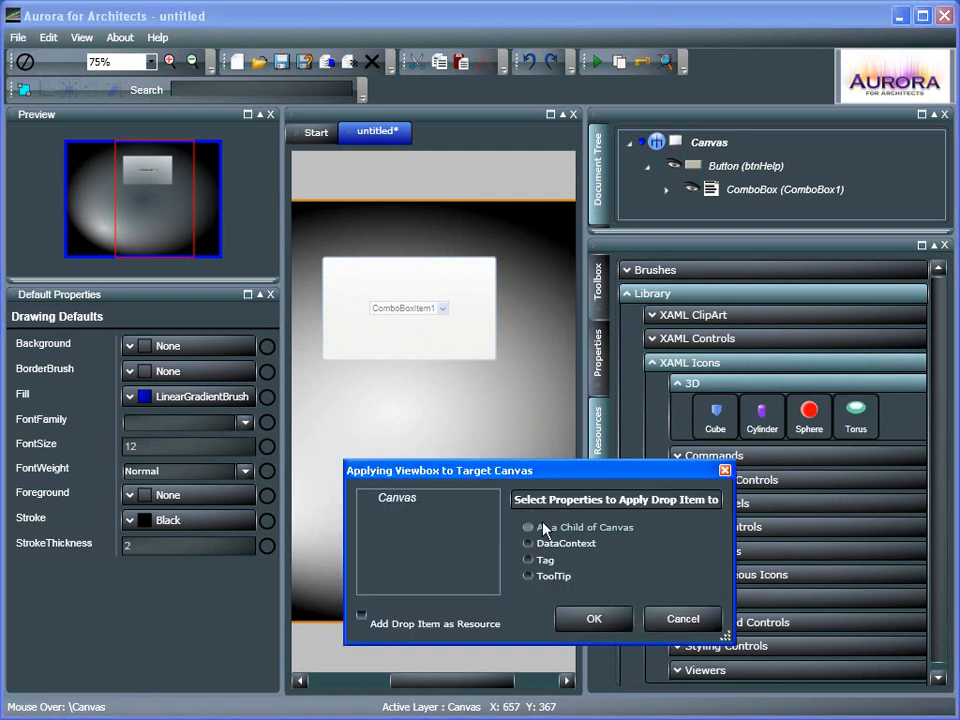
click(592, 618)
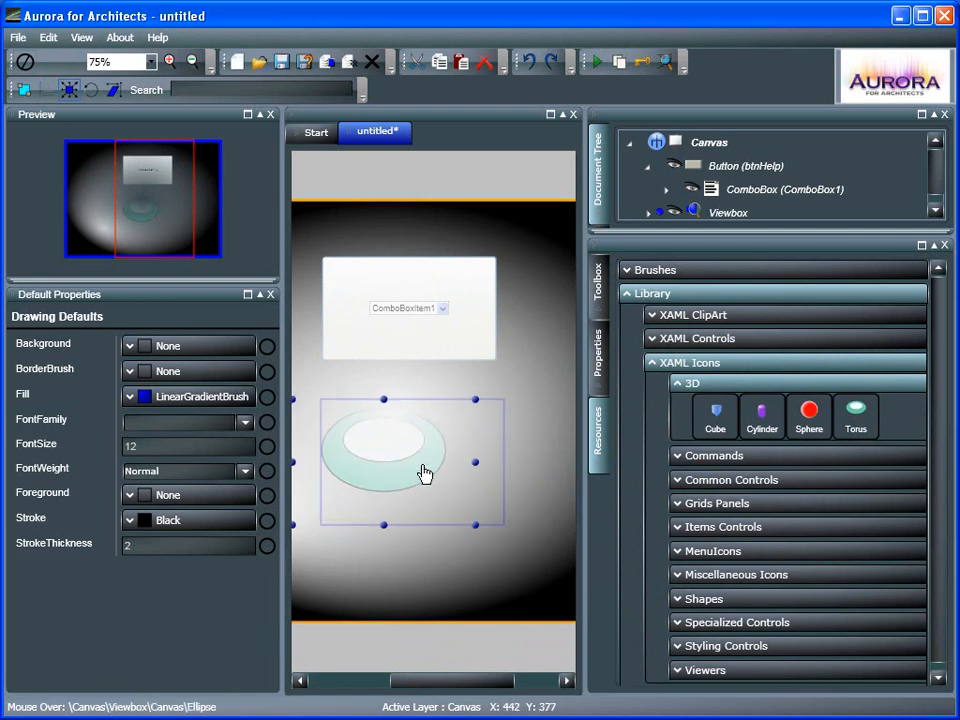
click(704, 598)
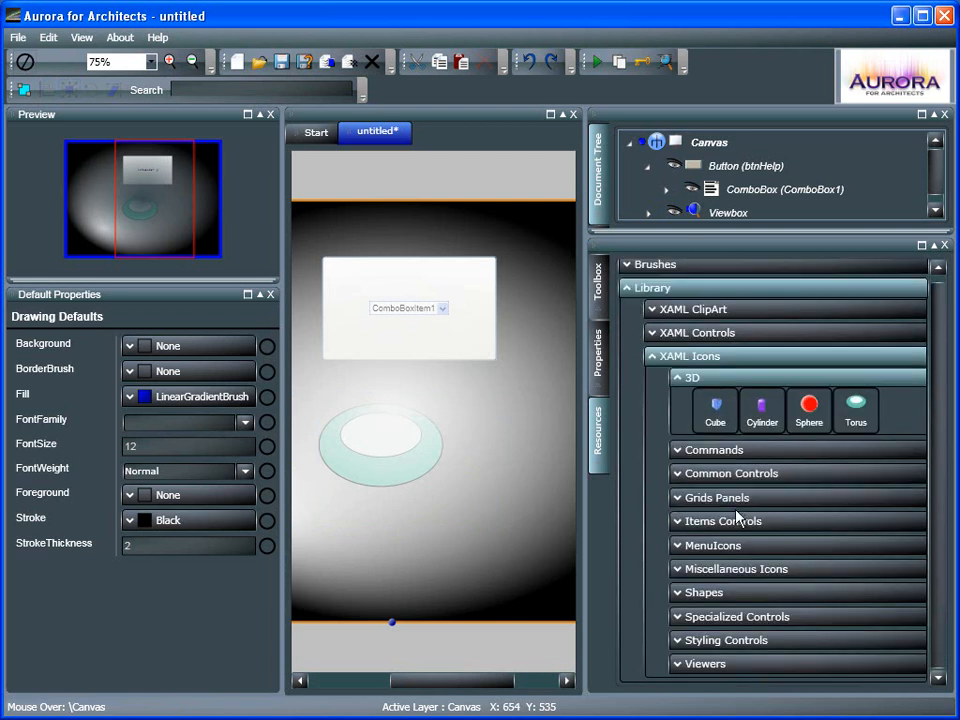
Step: Add the Copy icon from XAML Icons > MenuIcons as a canvas child below the torus
click(716, 496)
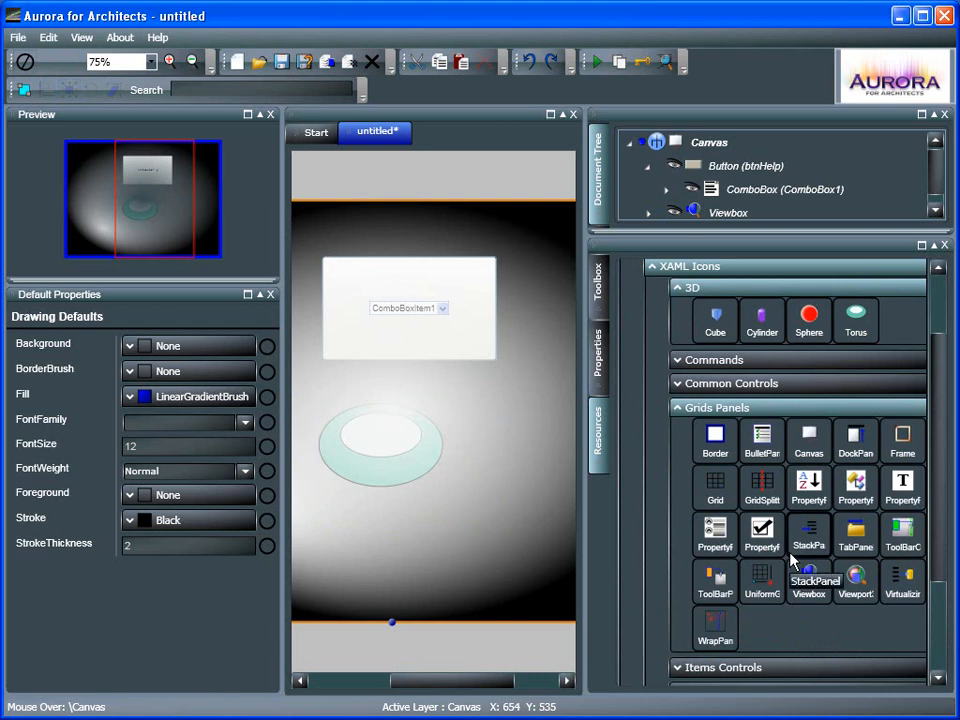
scroll(up, 3)
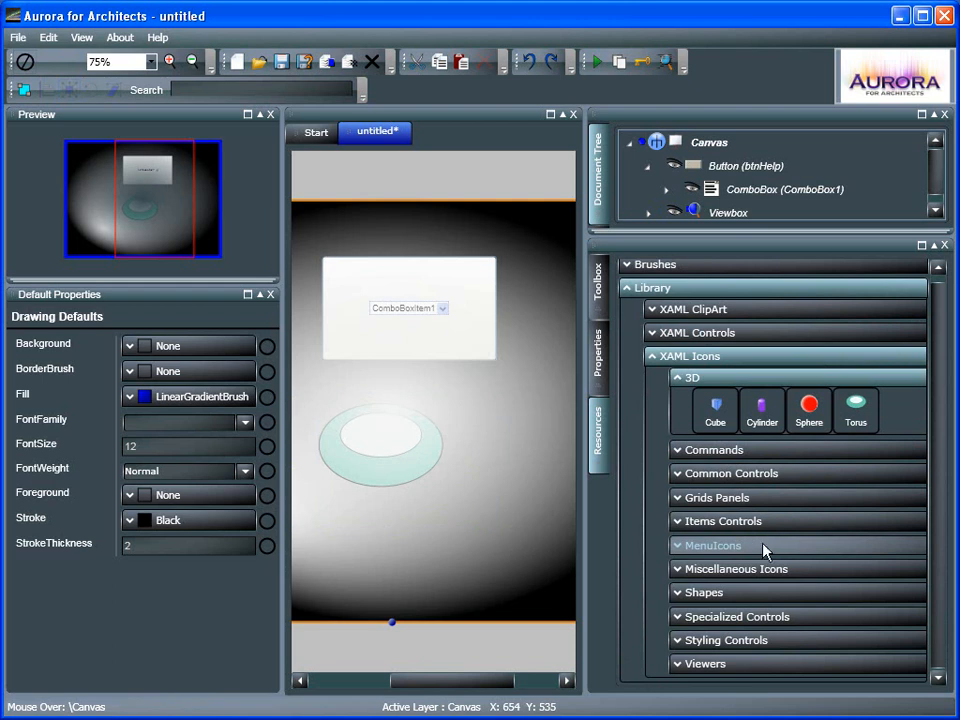
click(712, 544)
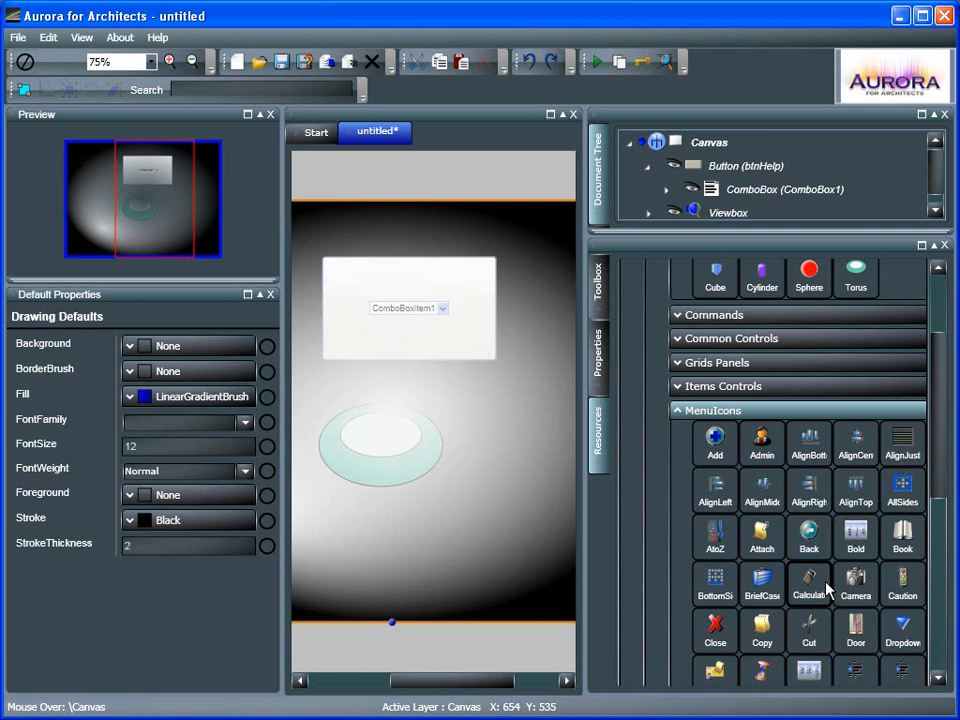
mouse_move(426, 544)
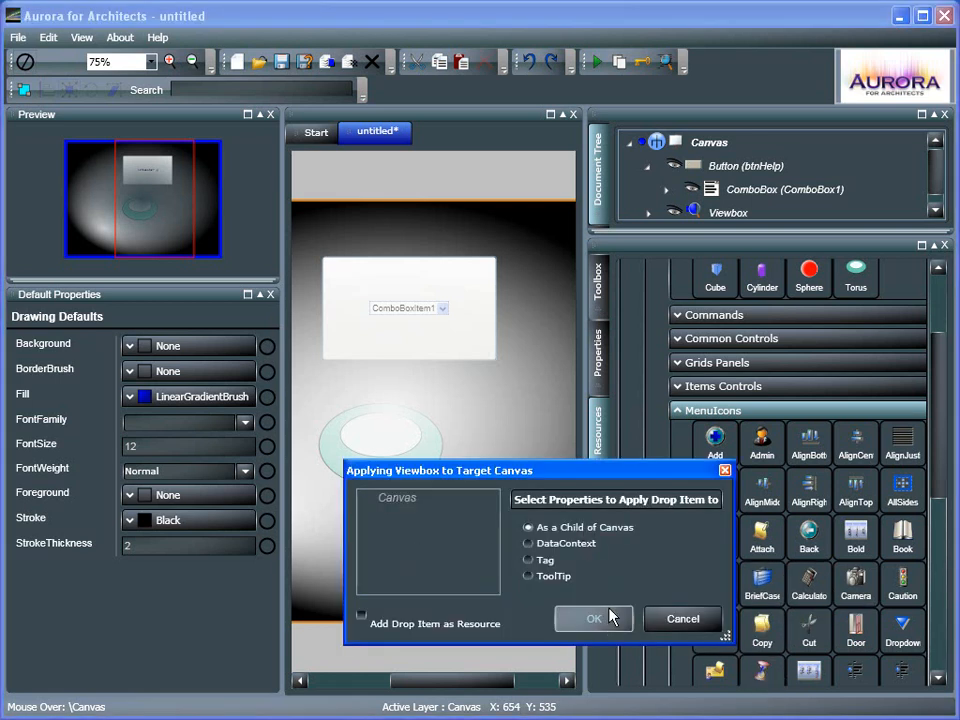
click(592, 618)
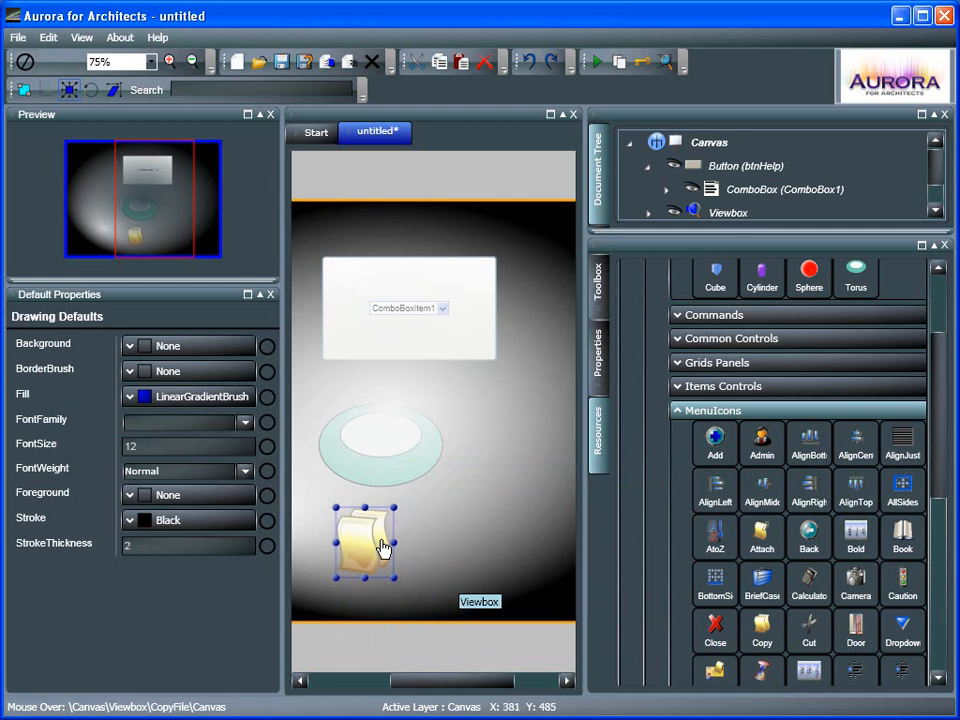